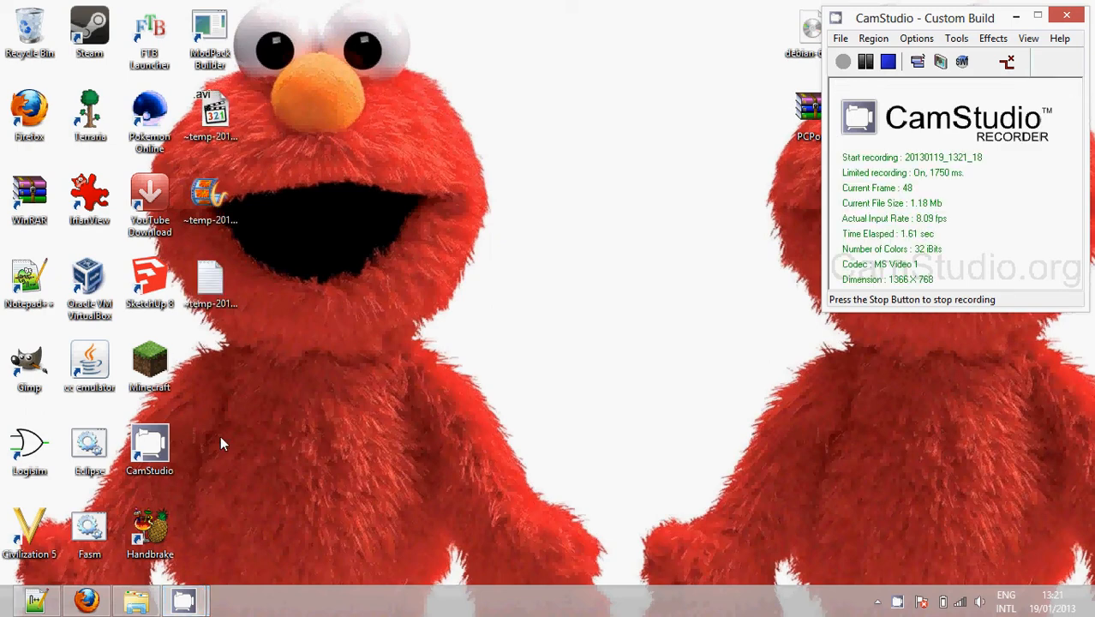
mouse_move(144, 576)
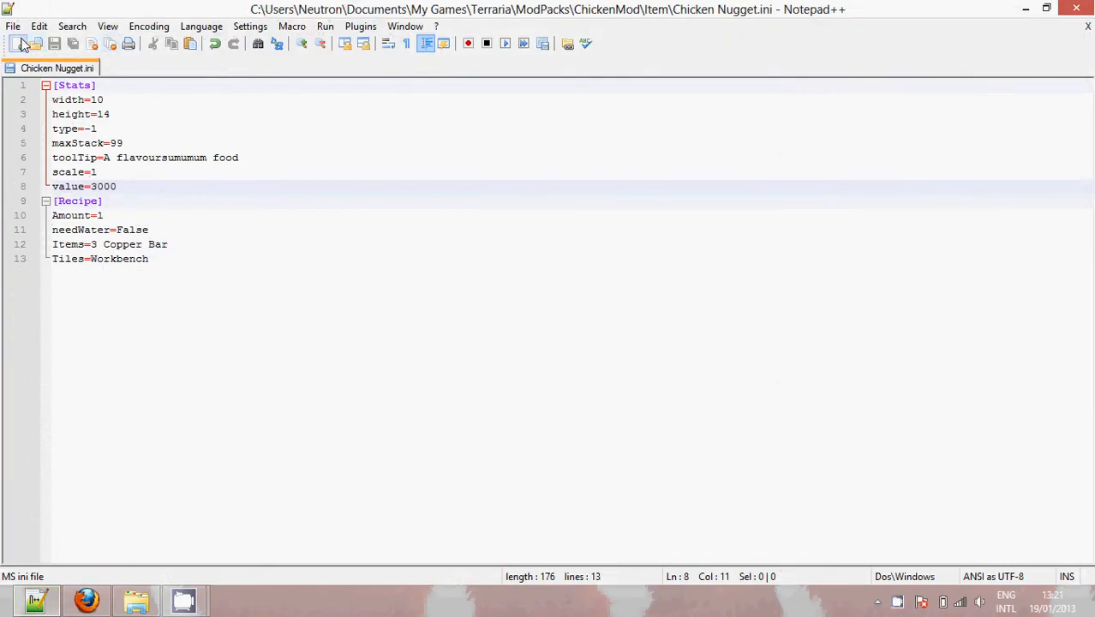
Step: Create a new Notepad++ document and set its language to C#
left_click(16, 45)
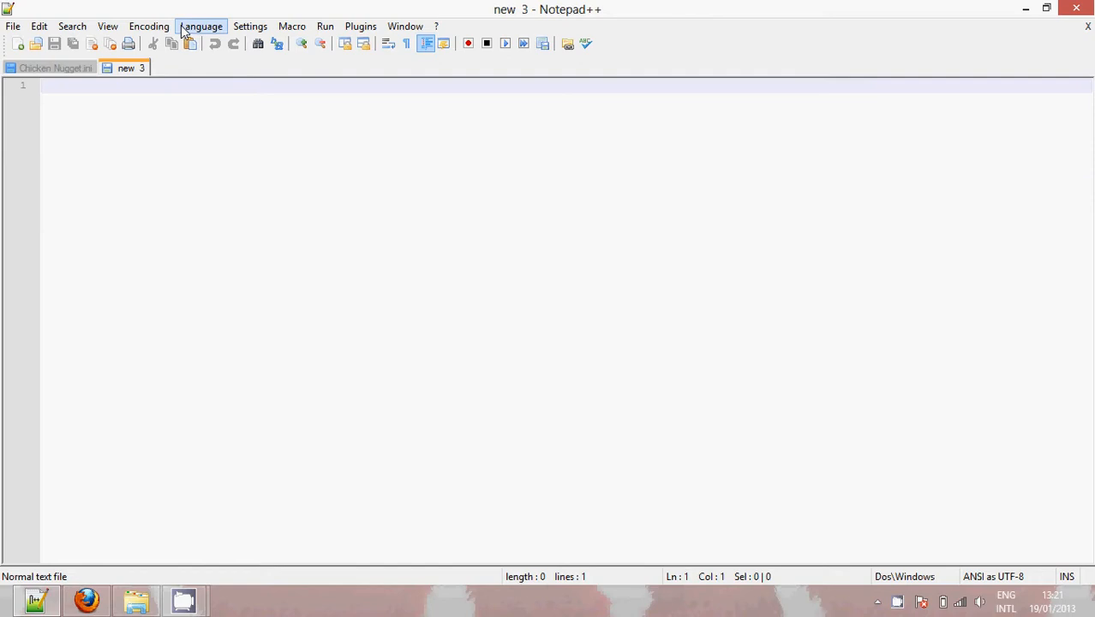
left_click(201, 26)
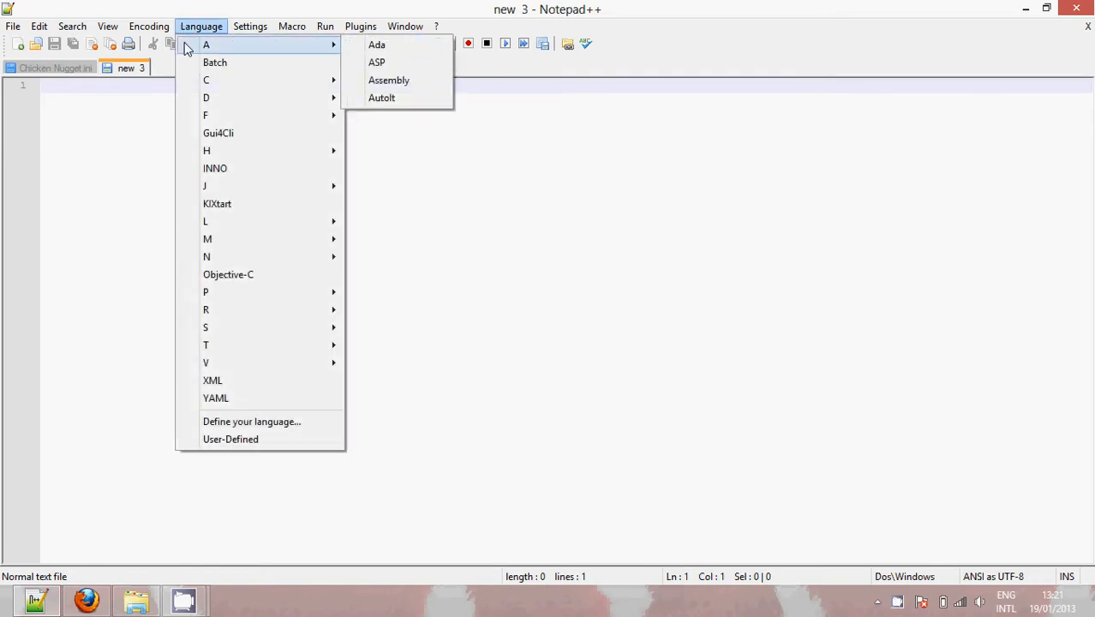
mouse_move(219, 195)
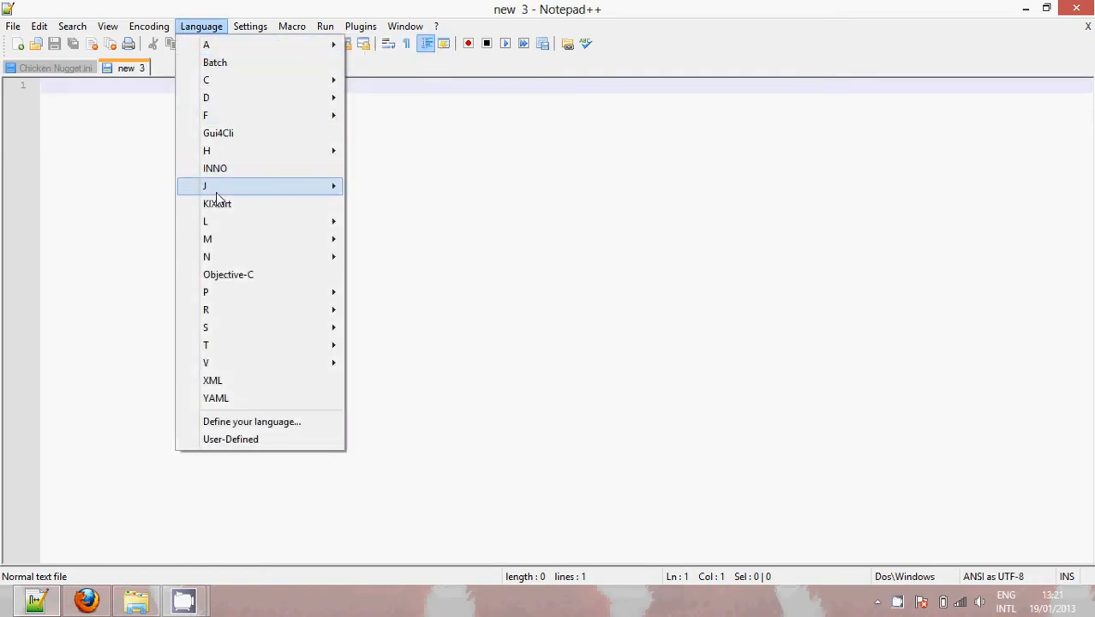
mouse_move(237, 173)
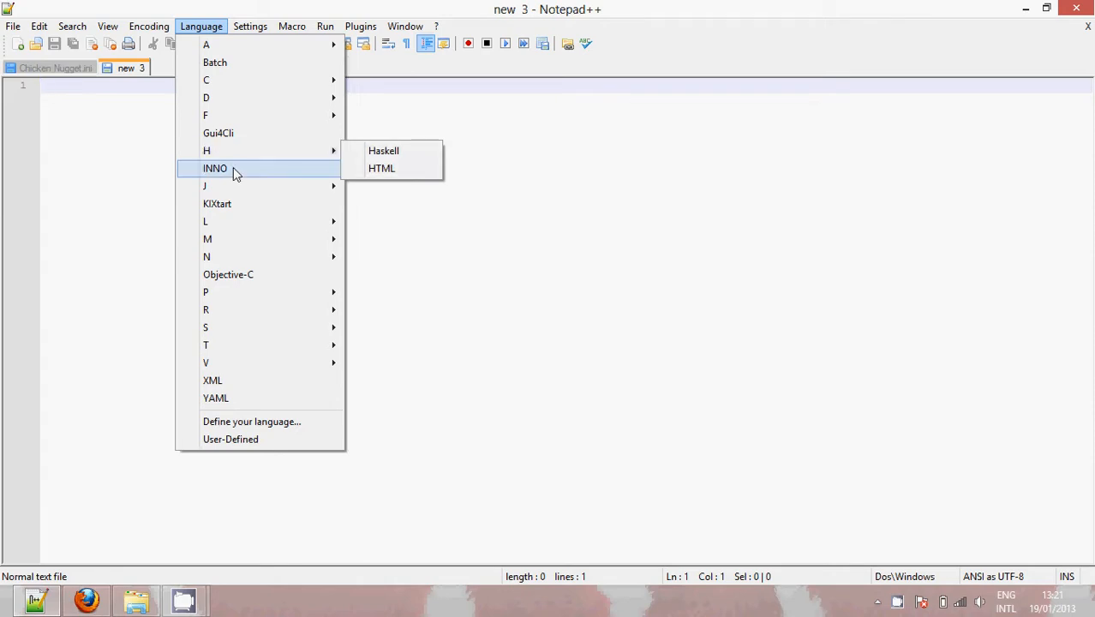
mouse_move(240, 80)
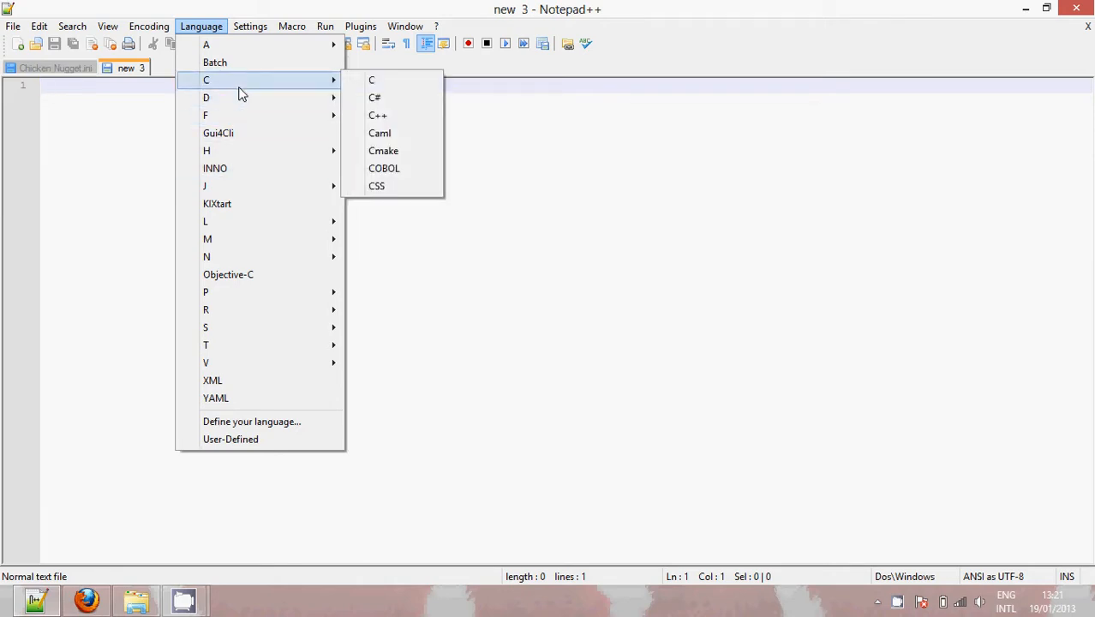
mouse_move(374, 96)
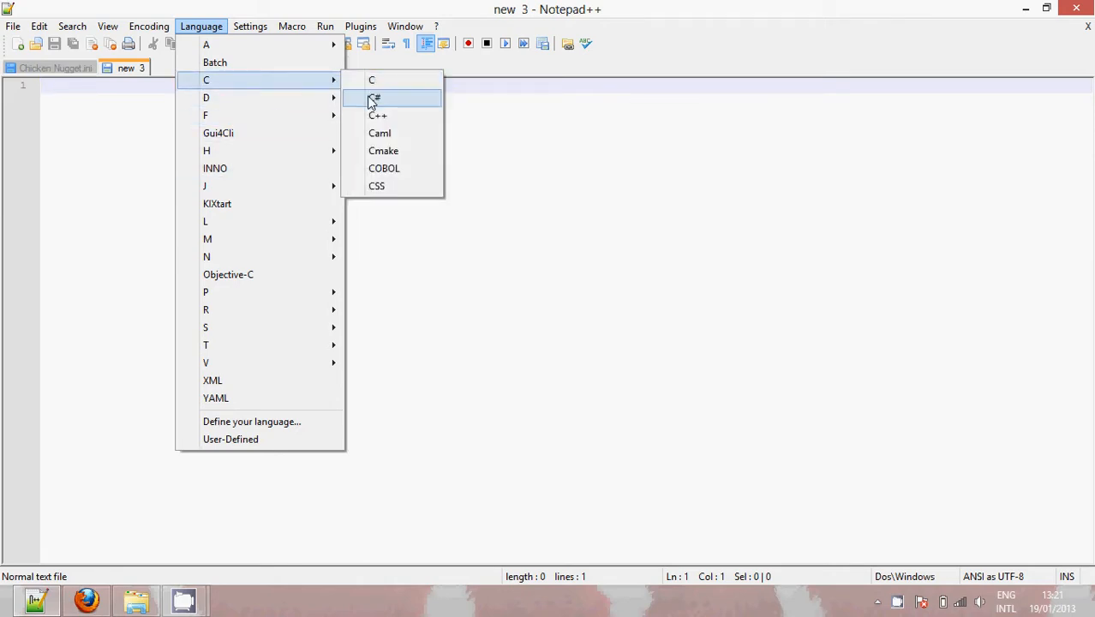
left_click(377, 96)
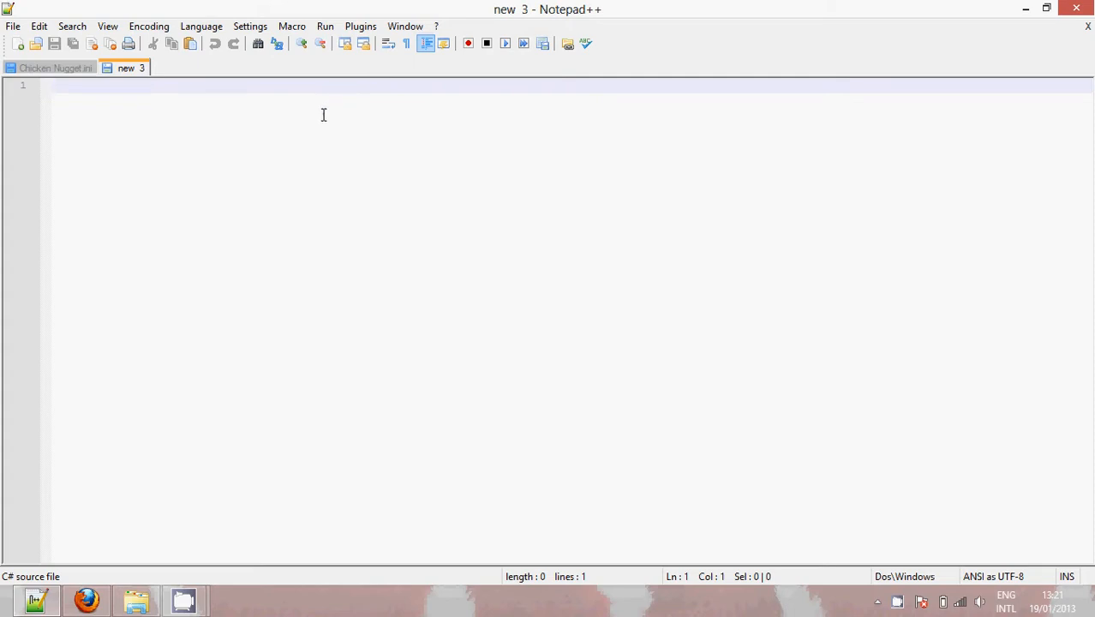
mouse_move(318, 118)
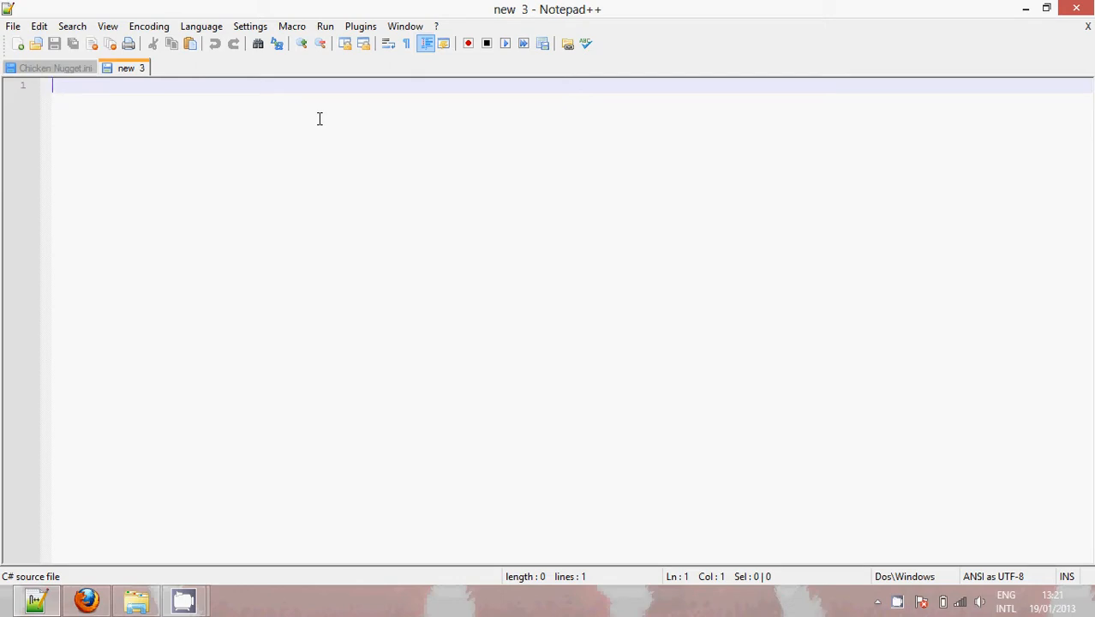
Step: Write the signature public void UseItem(Player p, int id) with an empty braced body
type("P")
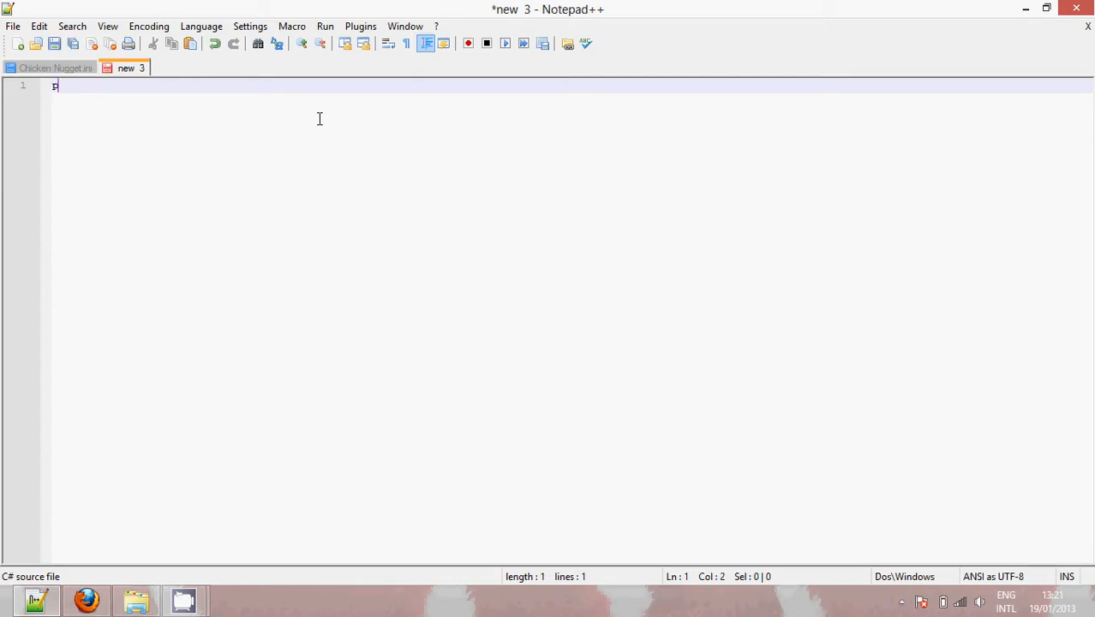
type("ublic v")
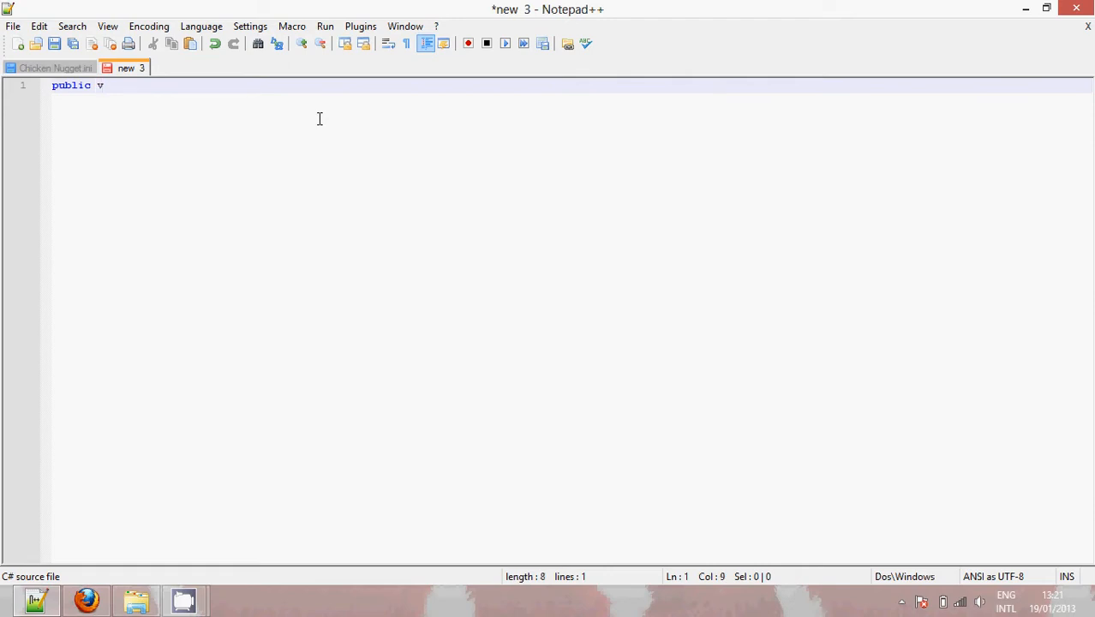
type("oid")
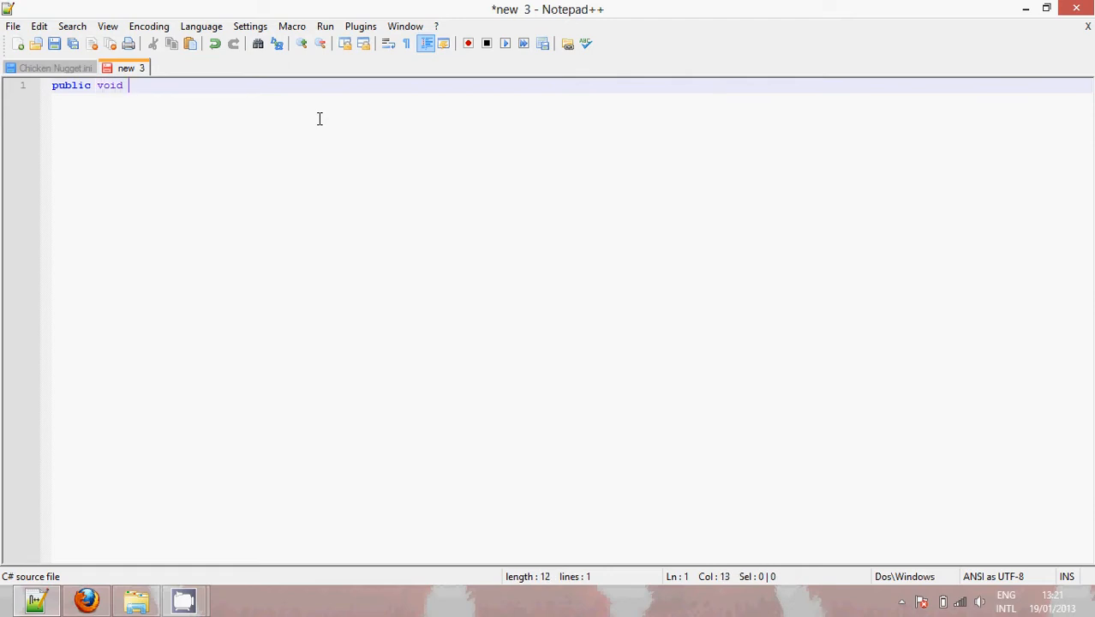
type("UseIt")
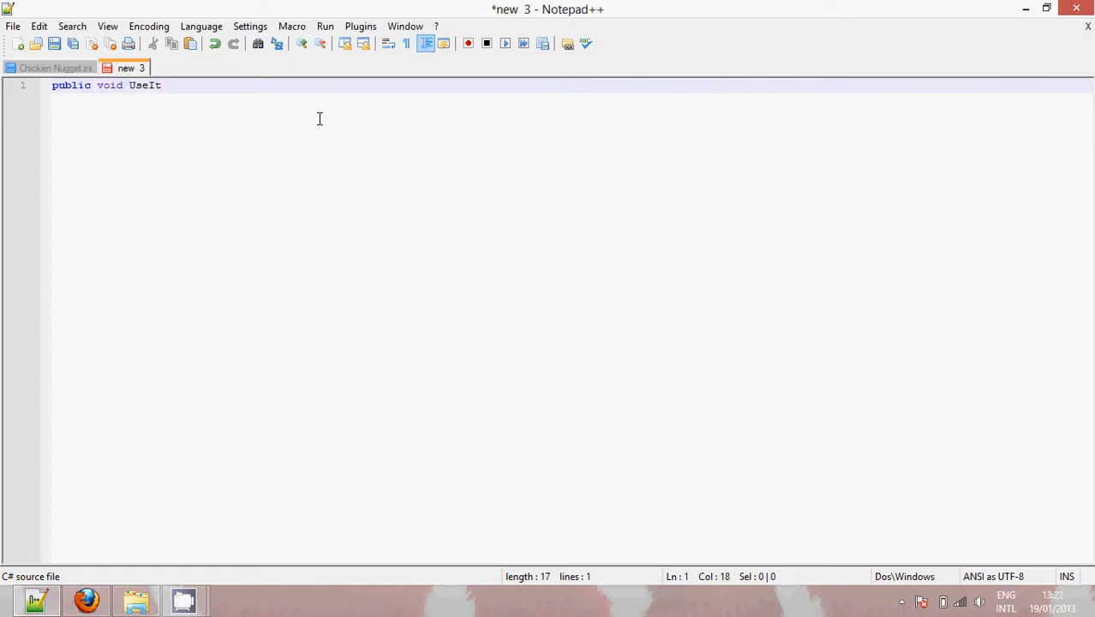
type("em")
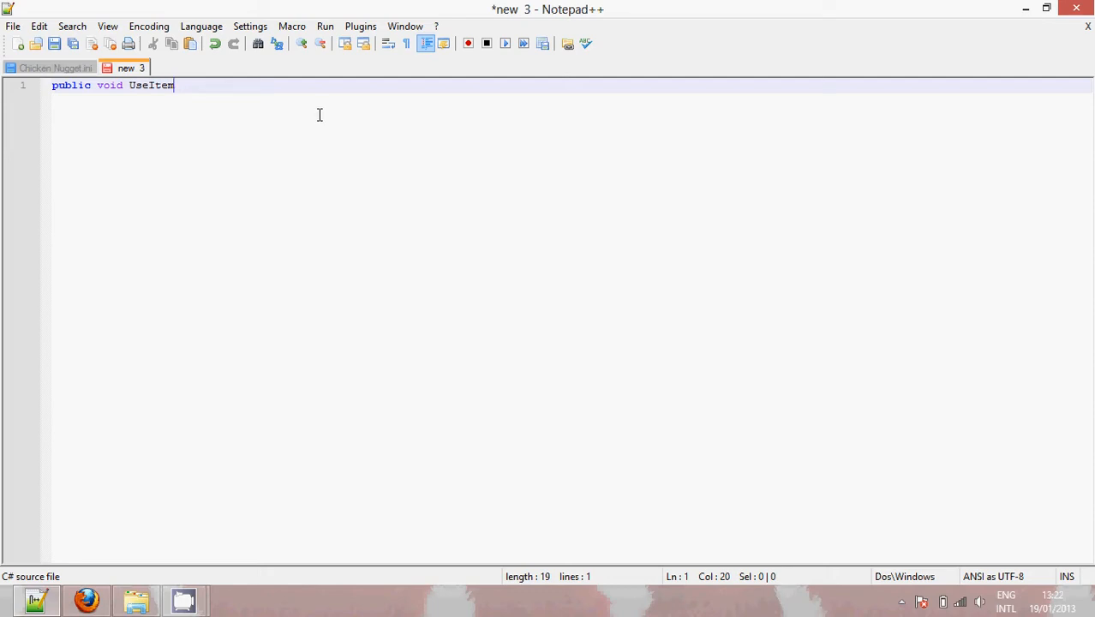
type("()")
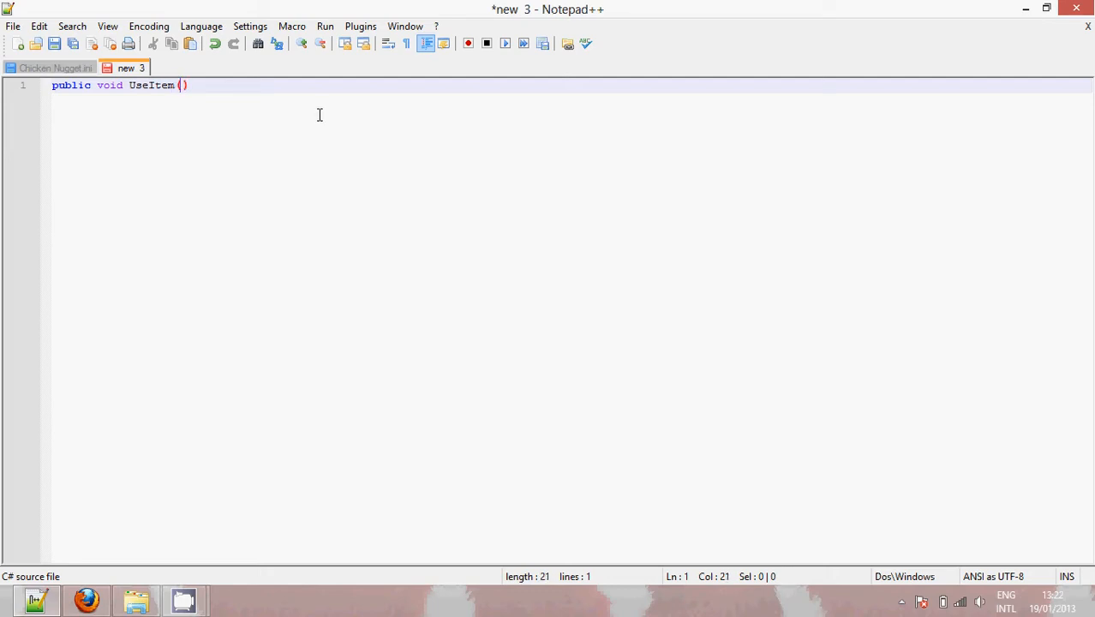
type("P1")
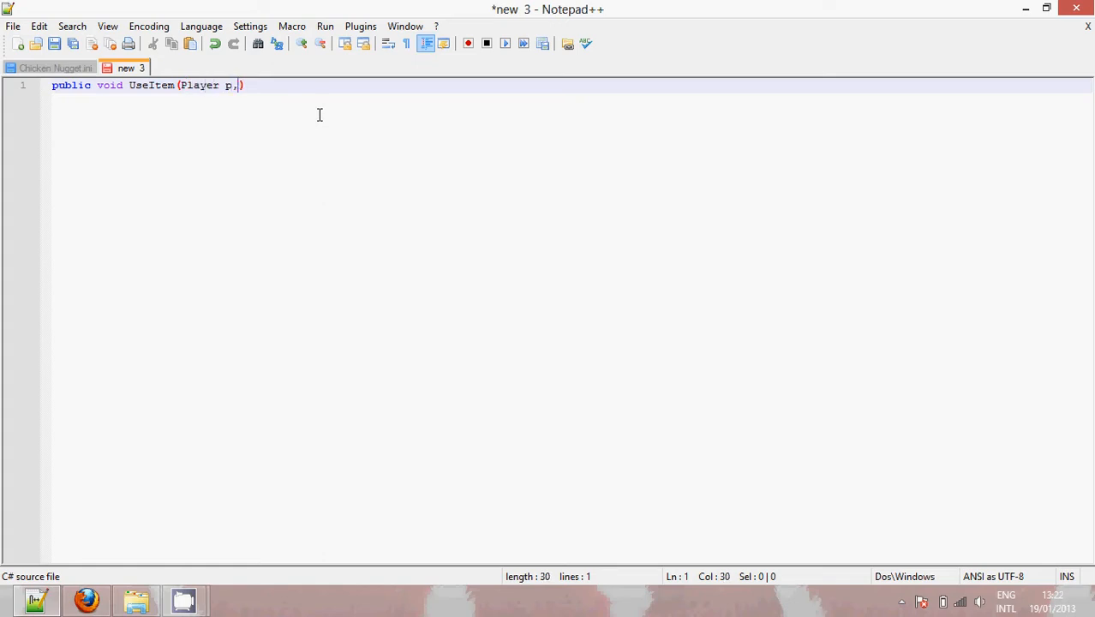
type("int id")
type("{")
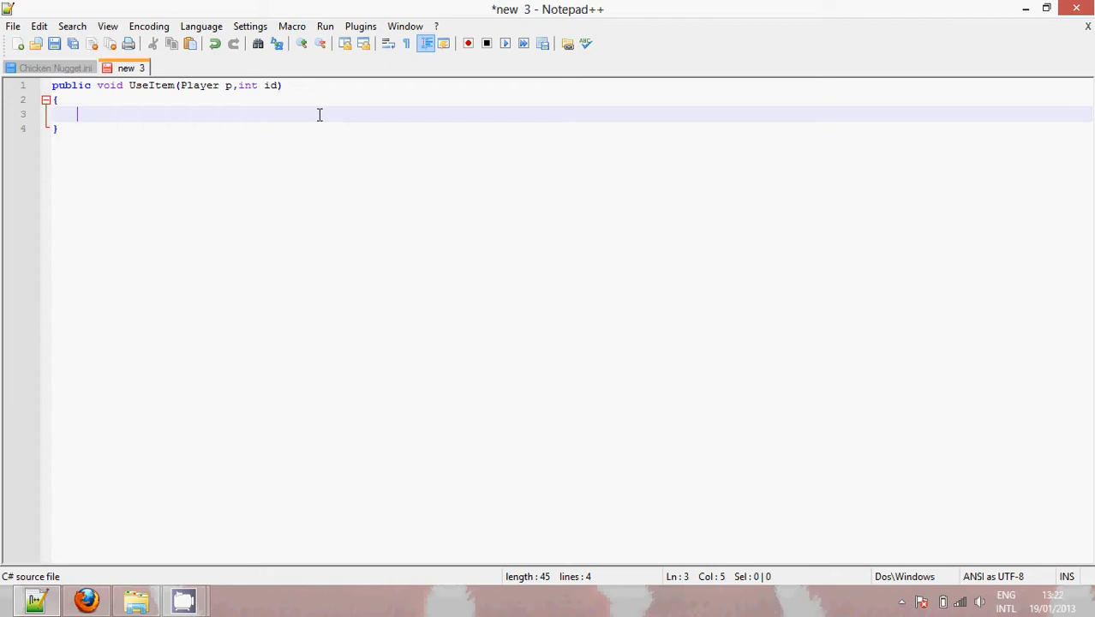
Step: Add the line p.statLife += 40; inside UseItem and start a new line
type("p.")
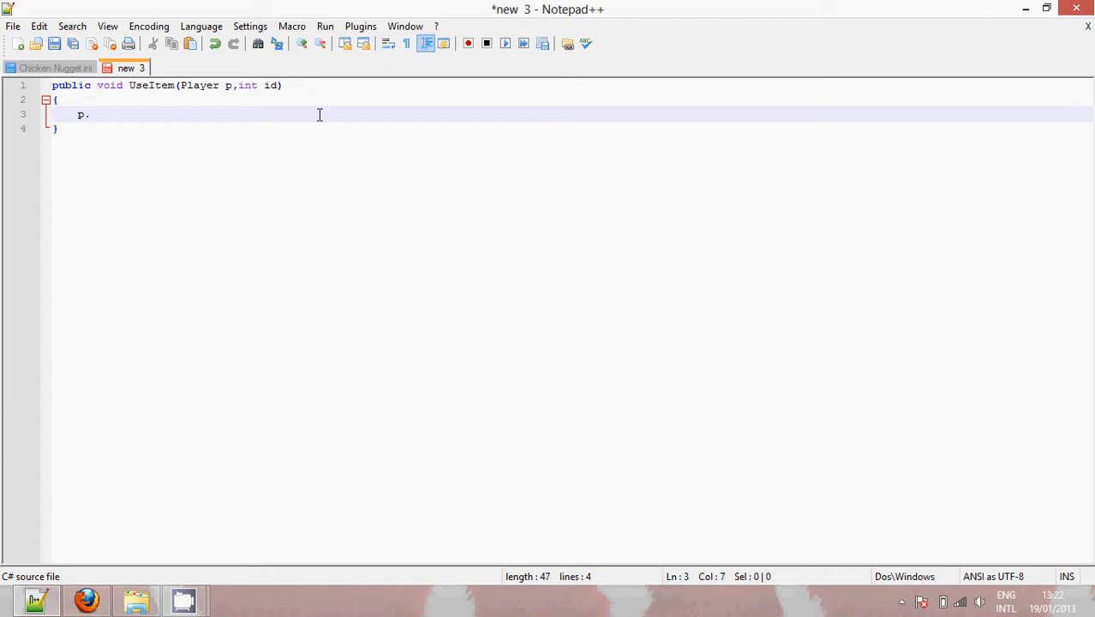
type("stat")
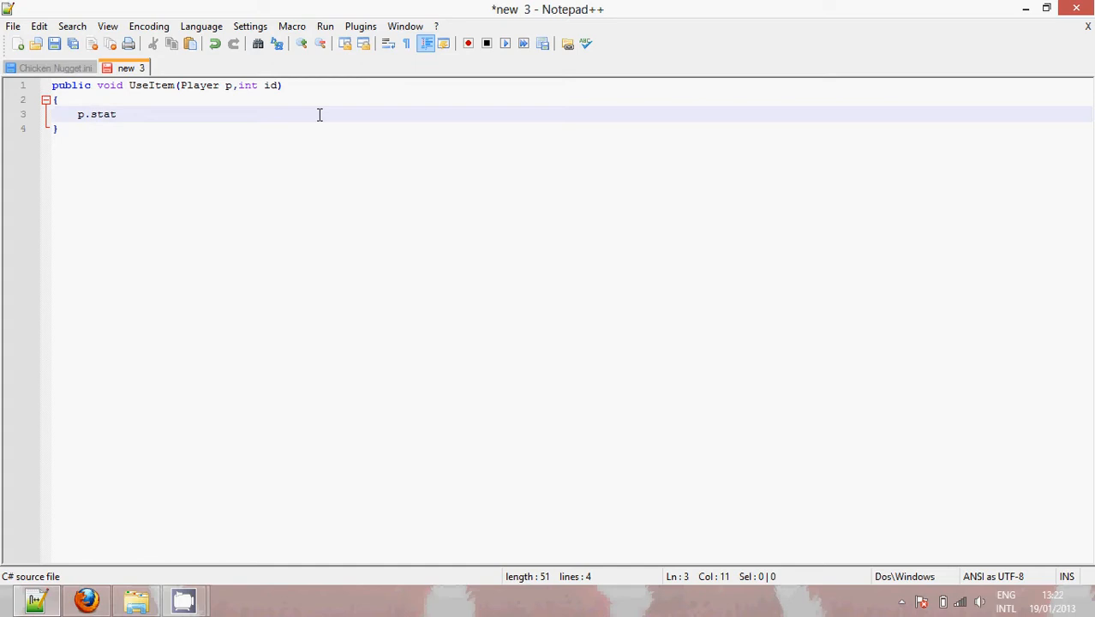
type("Life +=")
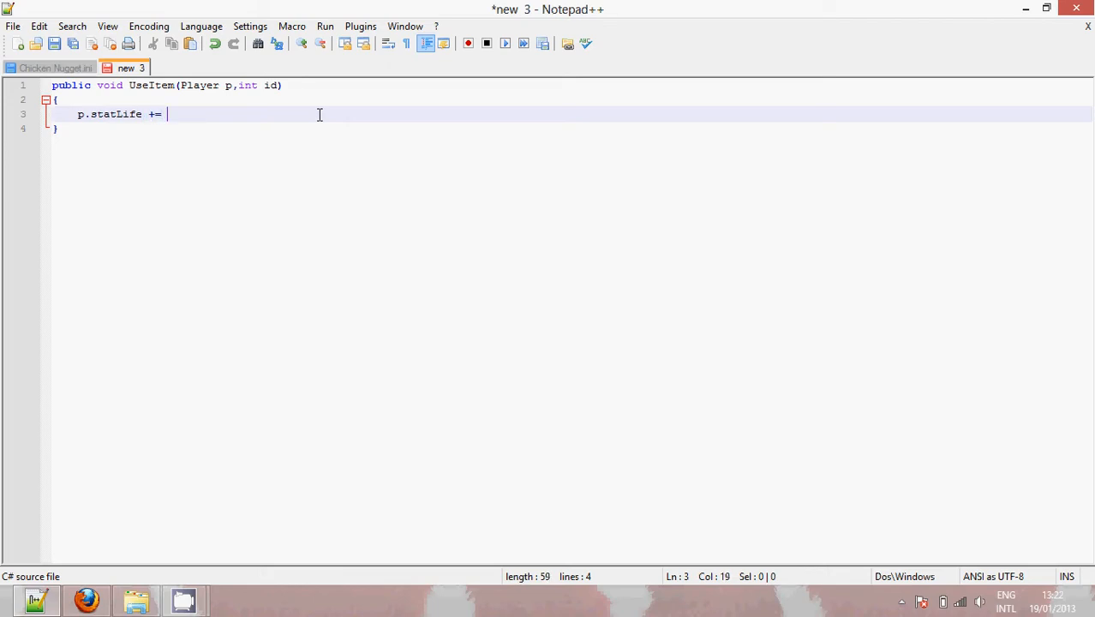
type("40")
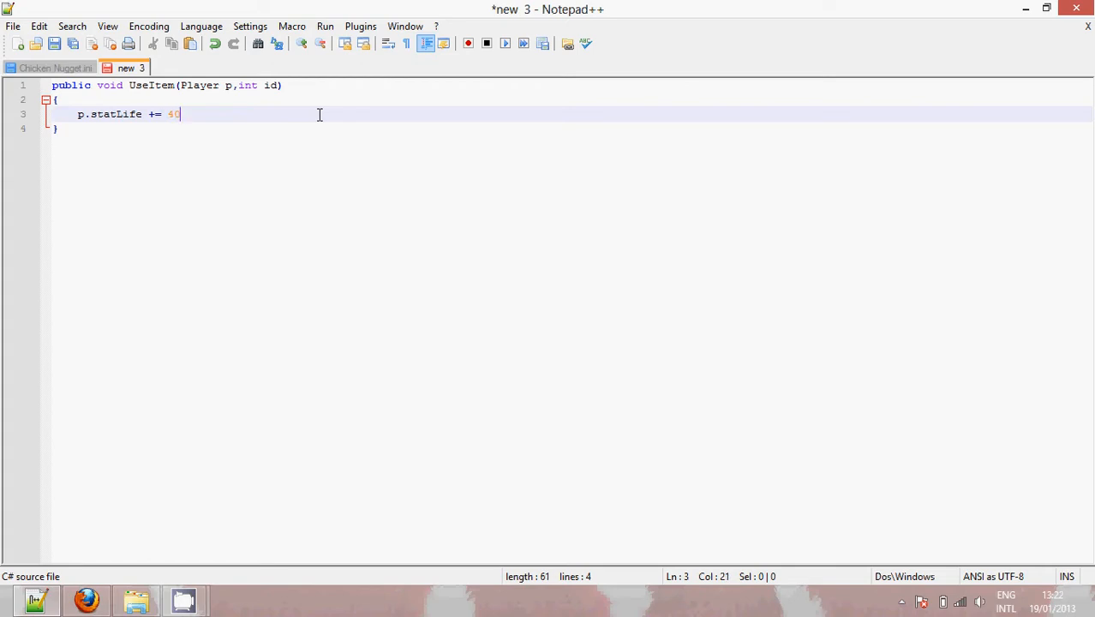
type(";")
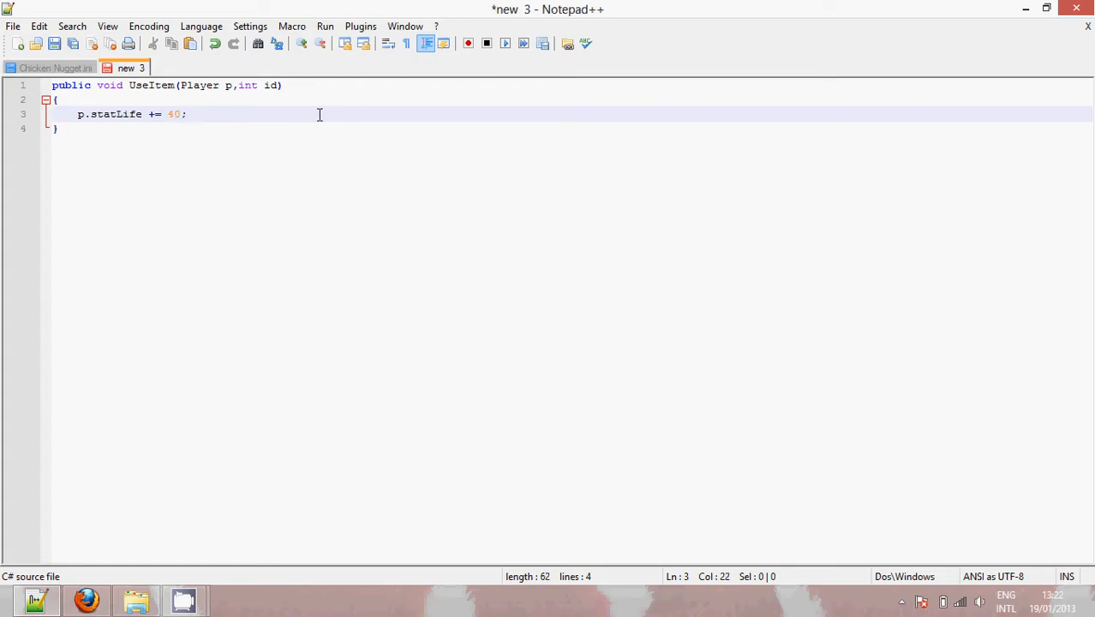
key("Enter")
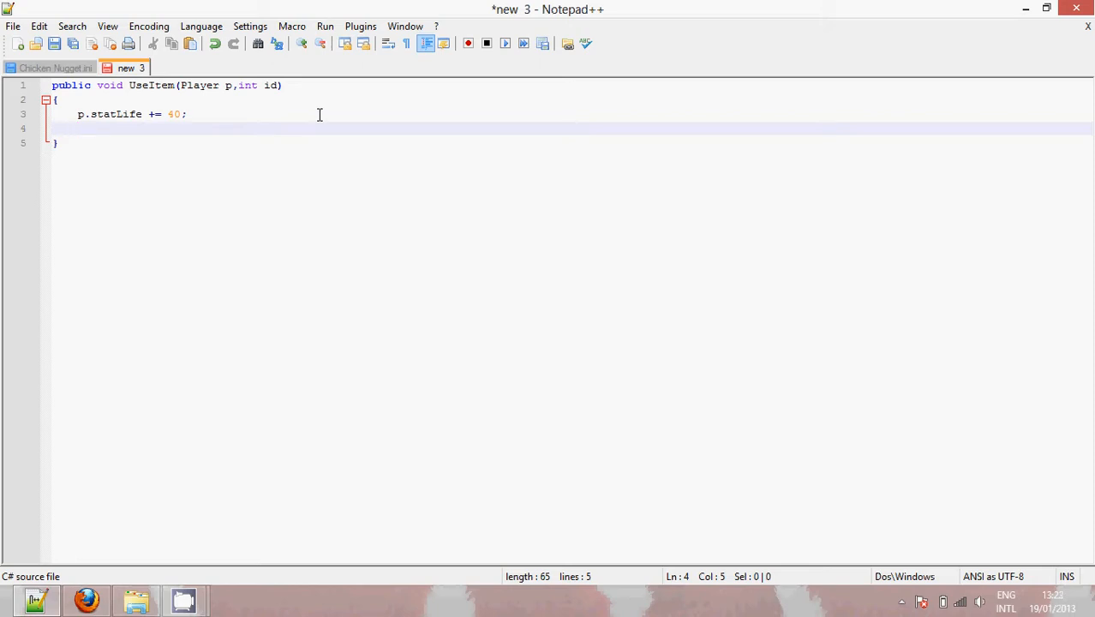
Step: Add the heal effect call p.HealEffect(40); on its own line
type("p.")
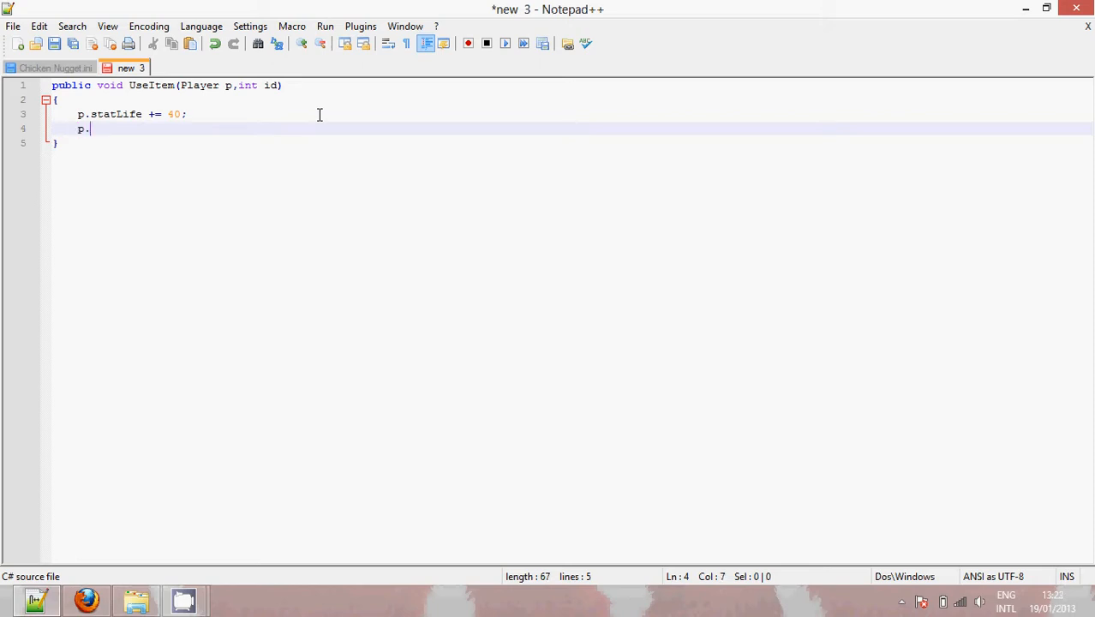
type("Heal")
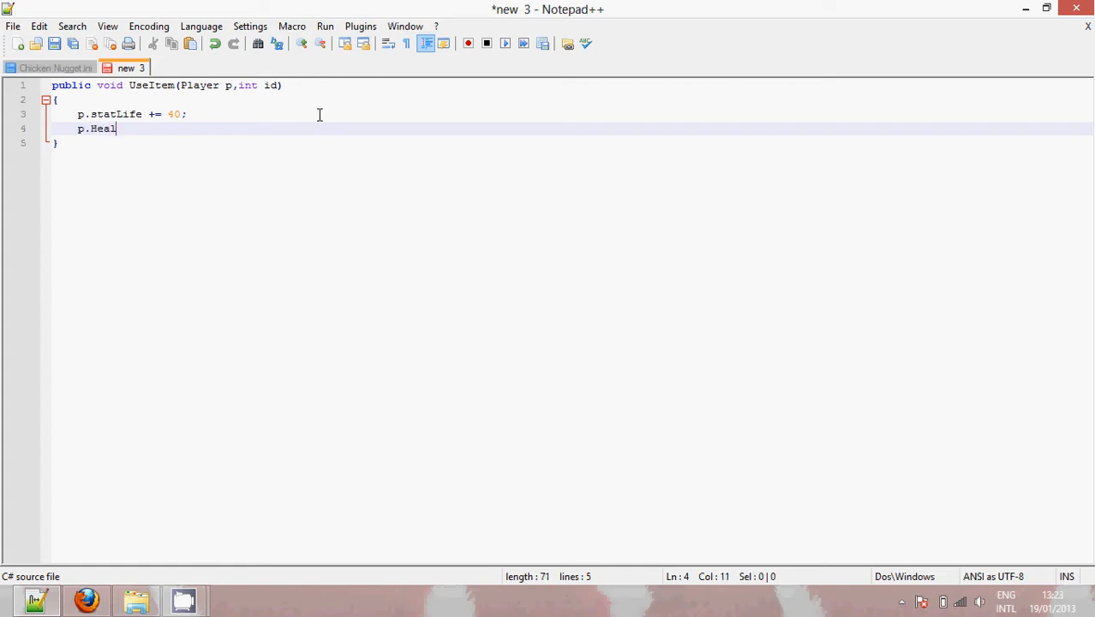
type("Effect")
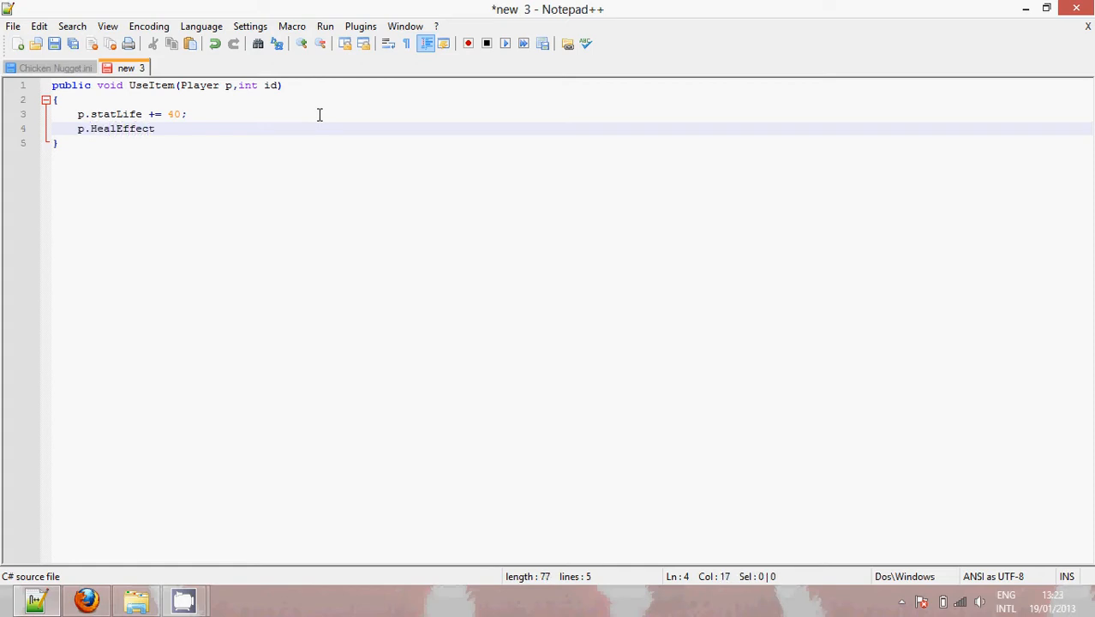
type("()")
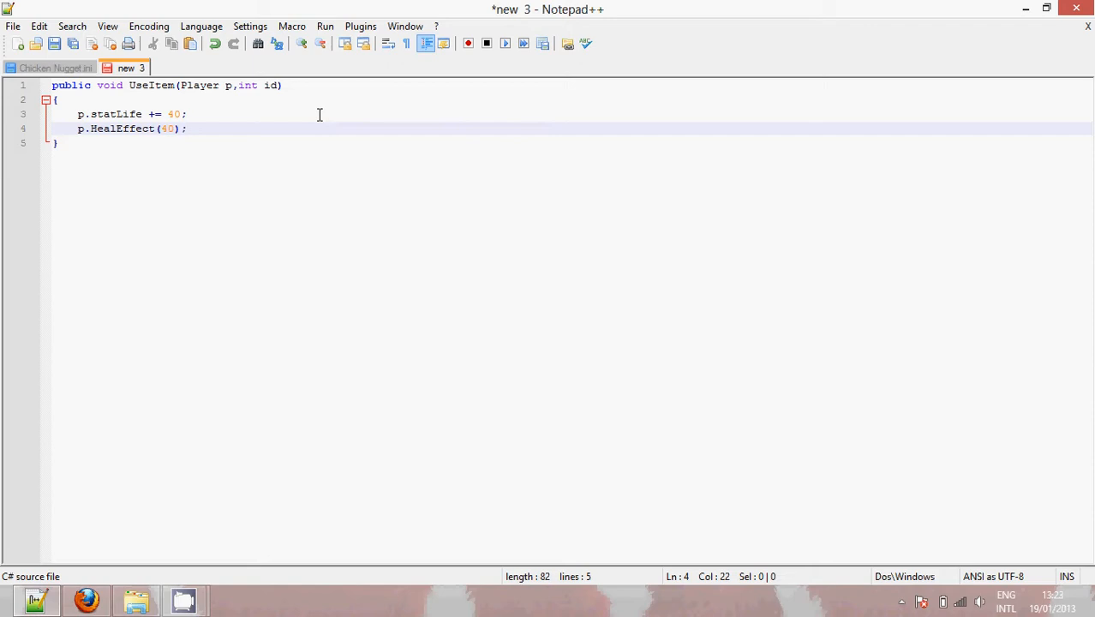
key("Enter")
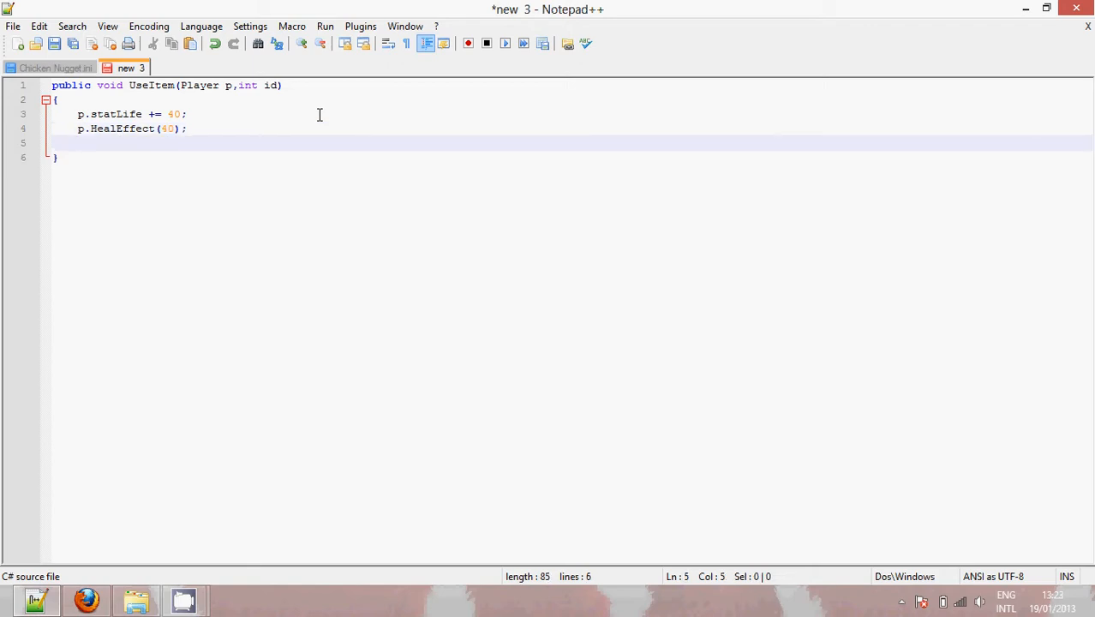
Step: Add p.AddBuff(21, 3600) below it to apply buff 21 for 3600 ticks
type("p.Add")
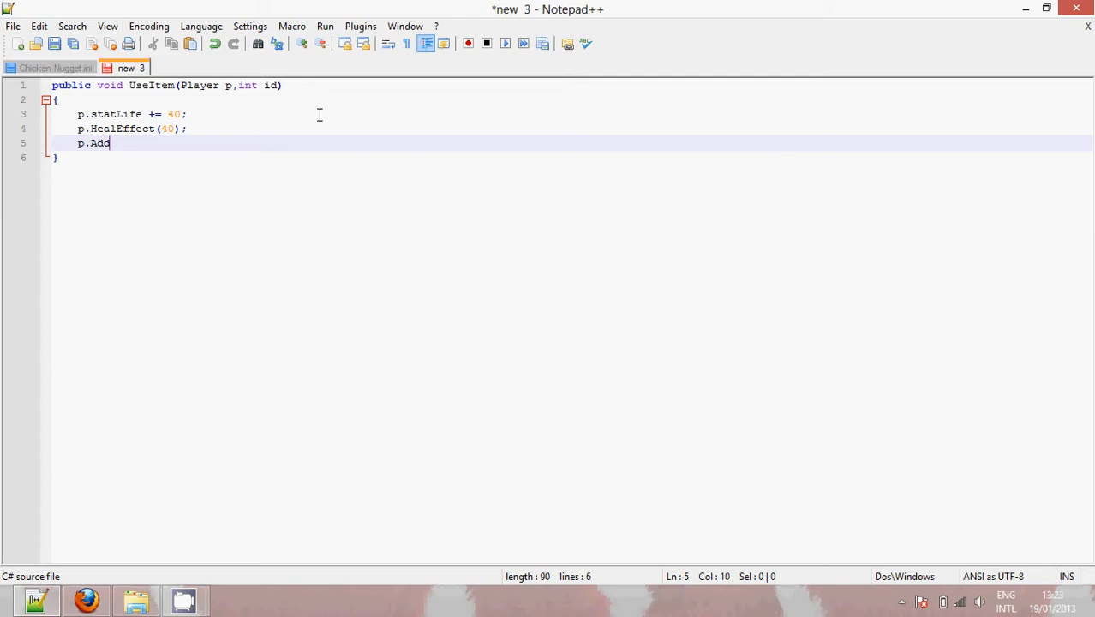
type("Buff(")
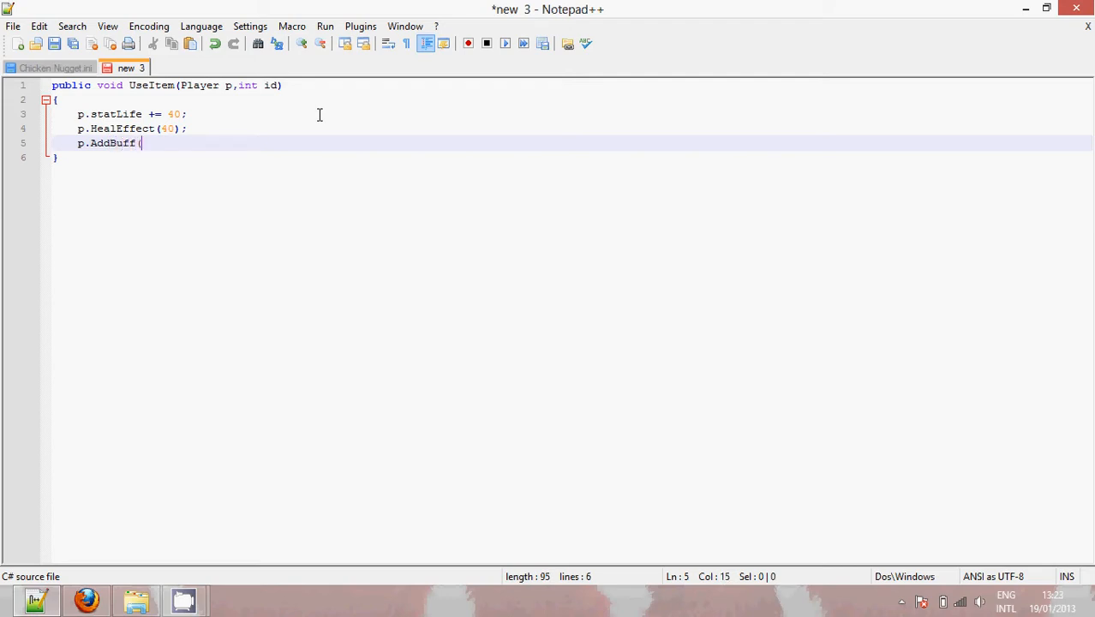
type("21,")
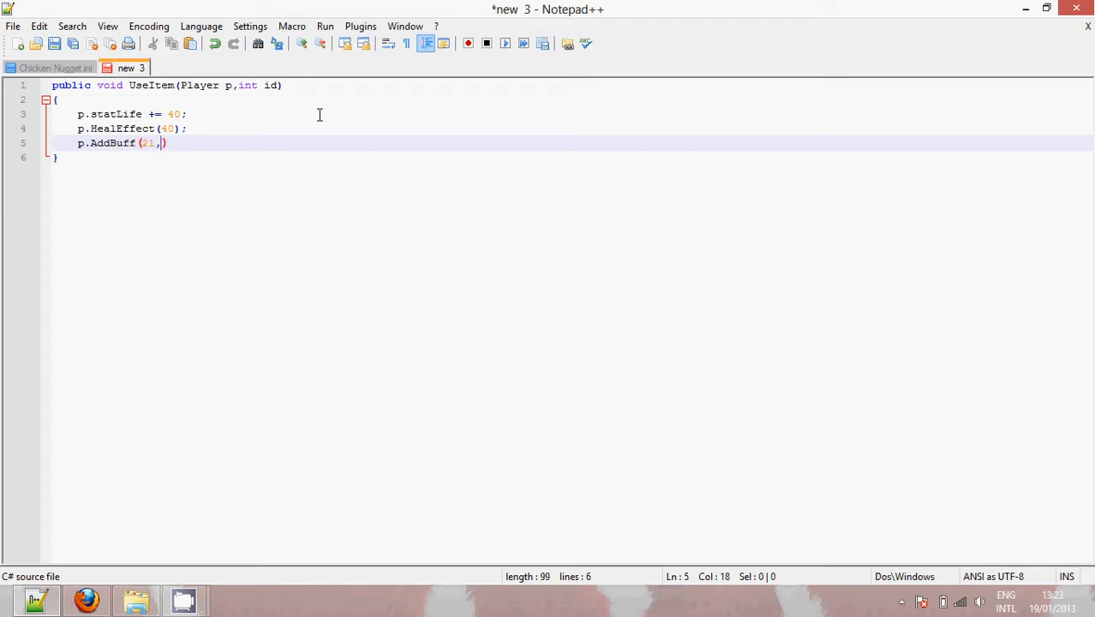
type("3")
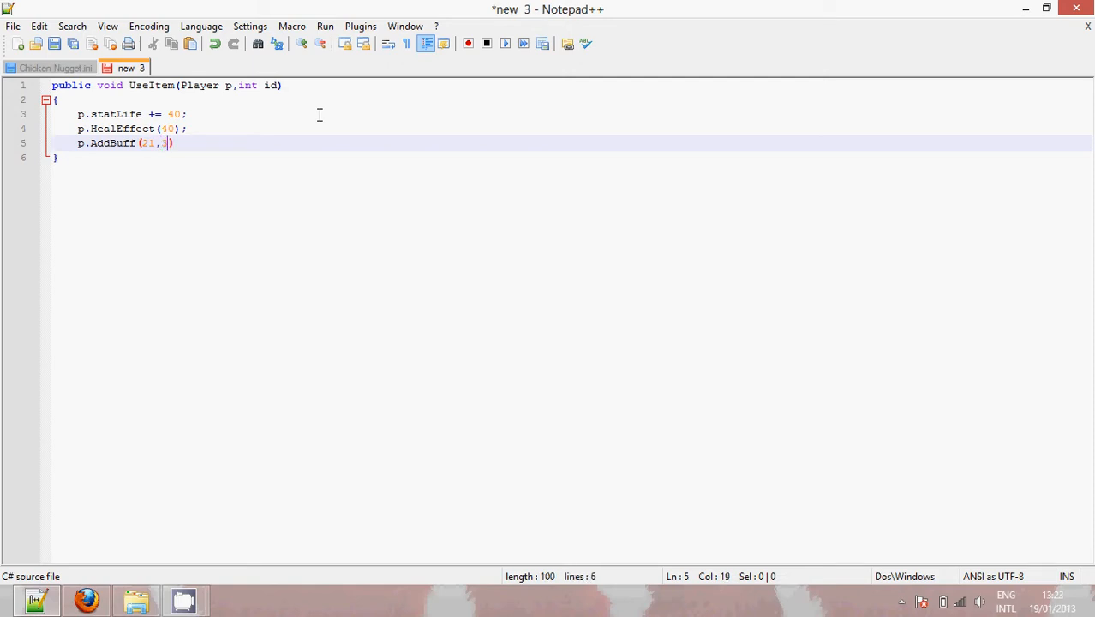
type("600")
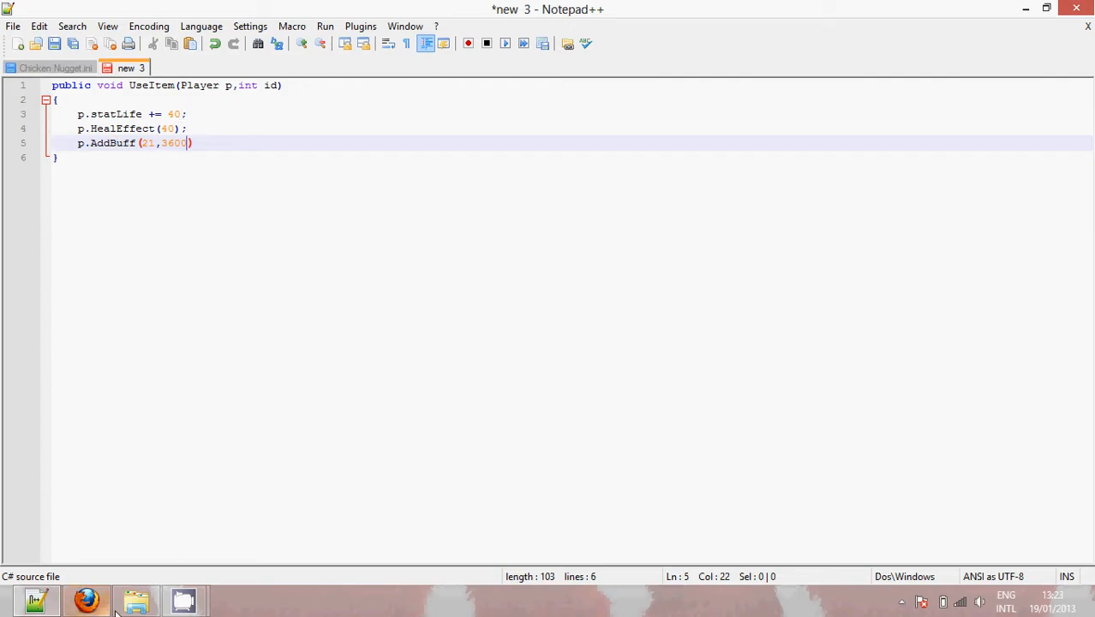
Step: Consult the tConfig wiki List of Buffs in Firefox, confirming buff 21 is Potion Sickness
left_click(86, 596)
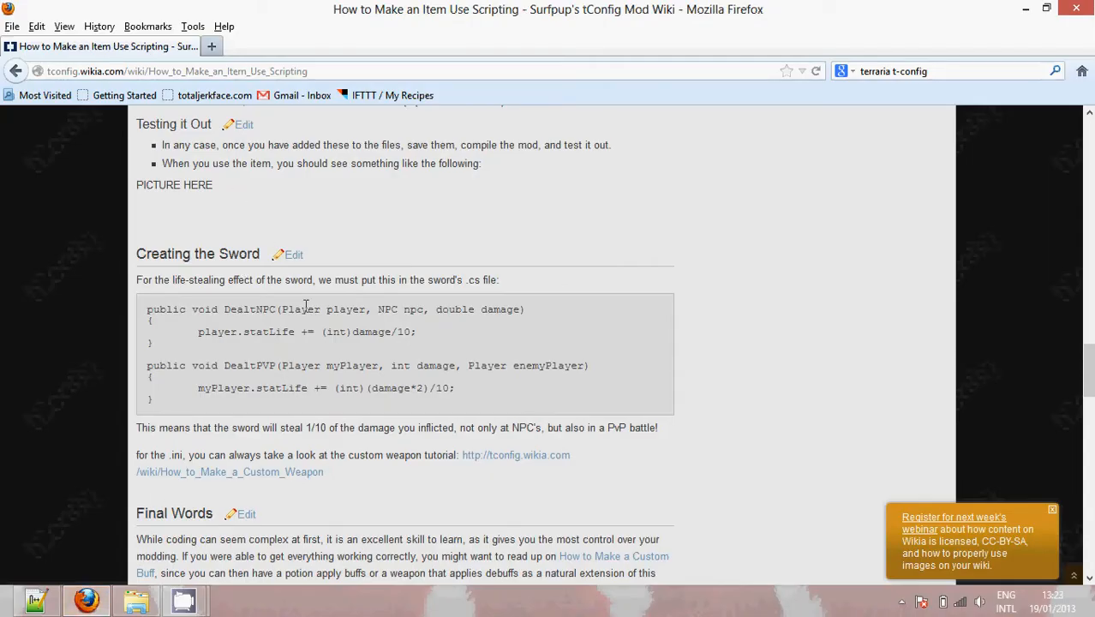
scroll("down", 3)
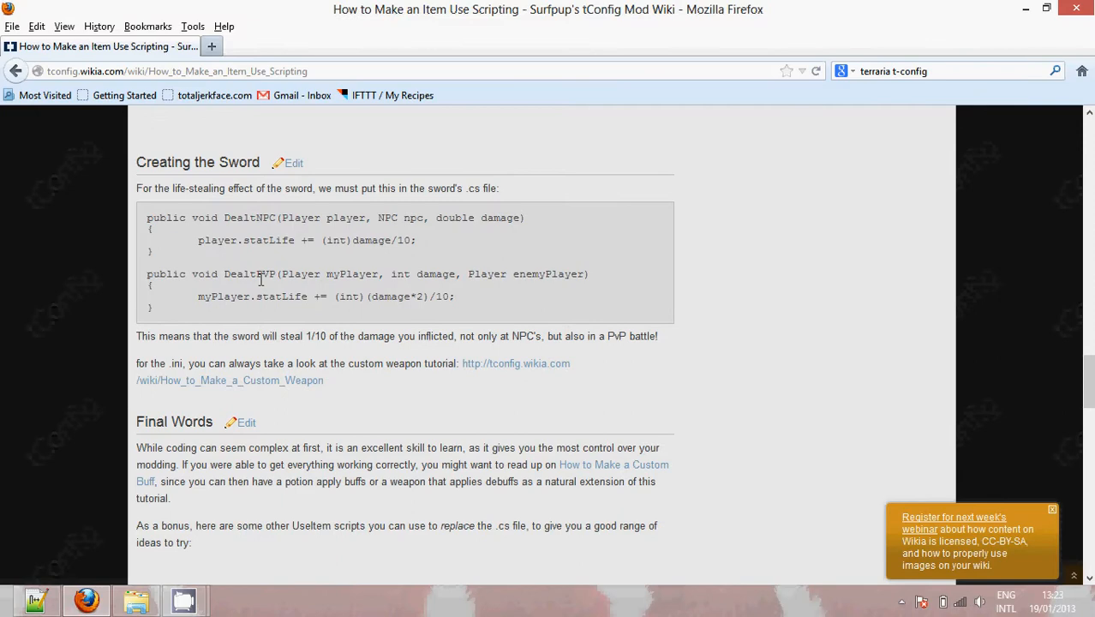
left_click(15, 69)
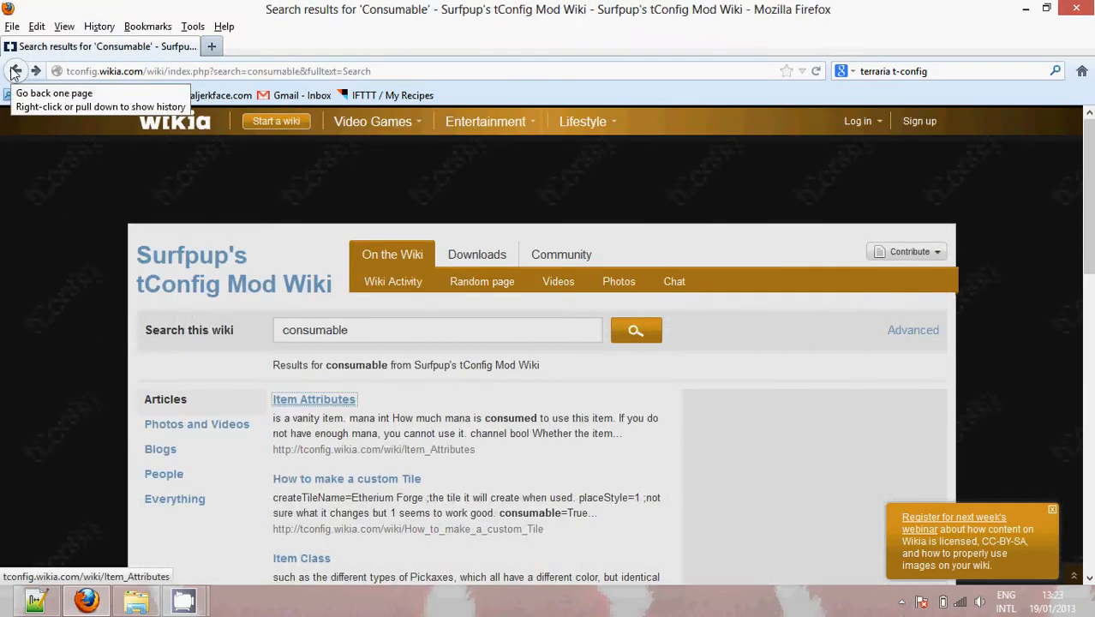
left_click(15, 68)
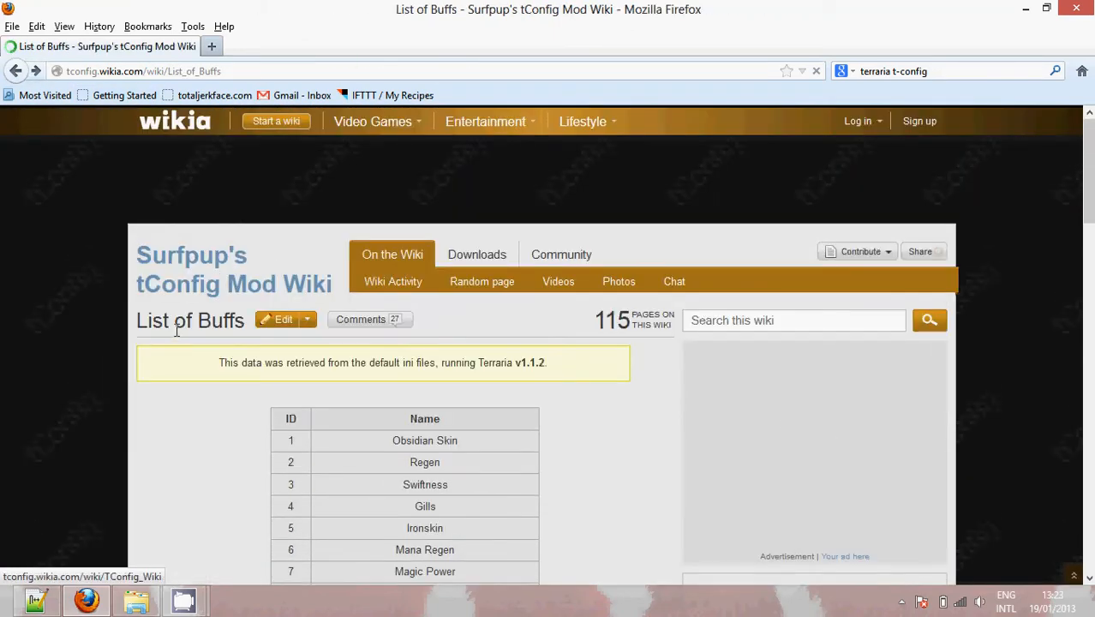
scroll("down", 3)
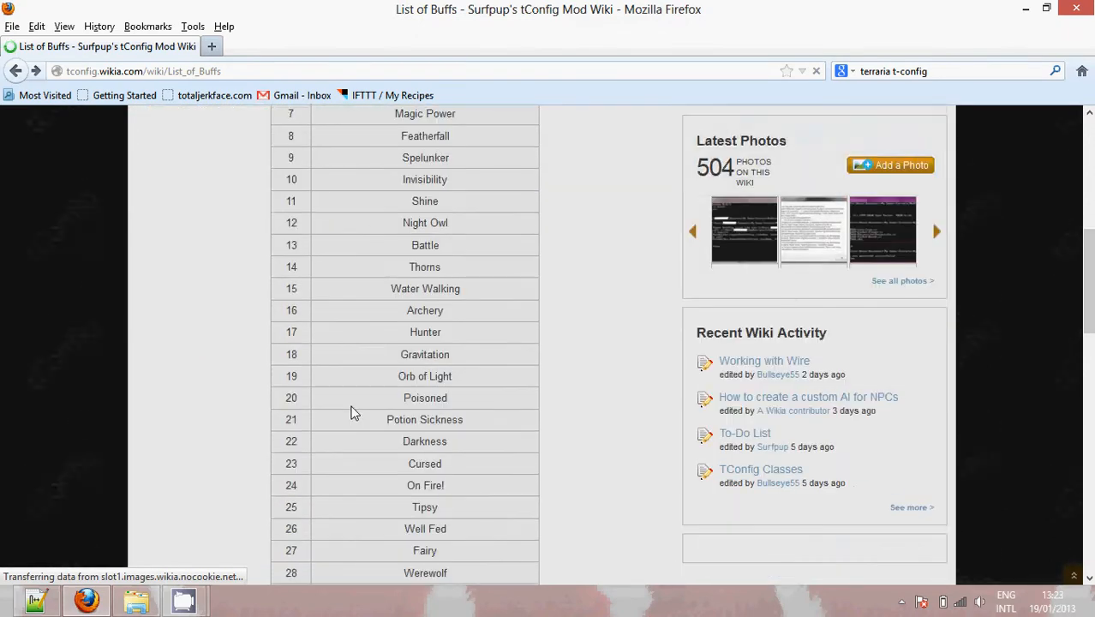
scroll("down", 3)
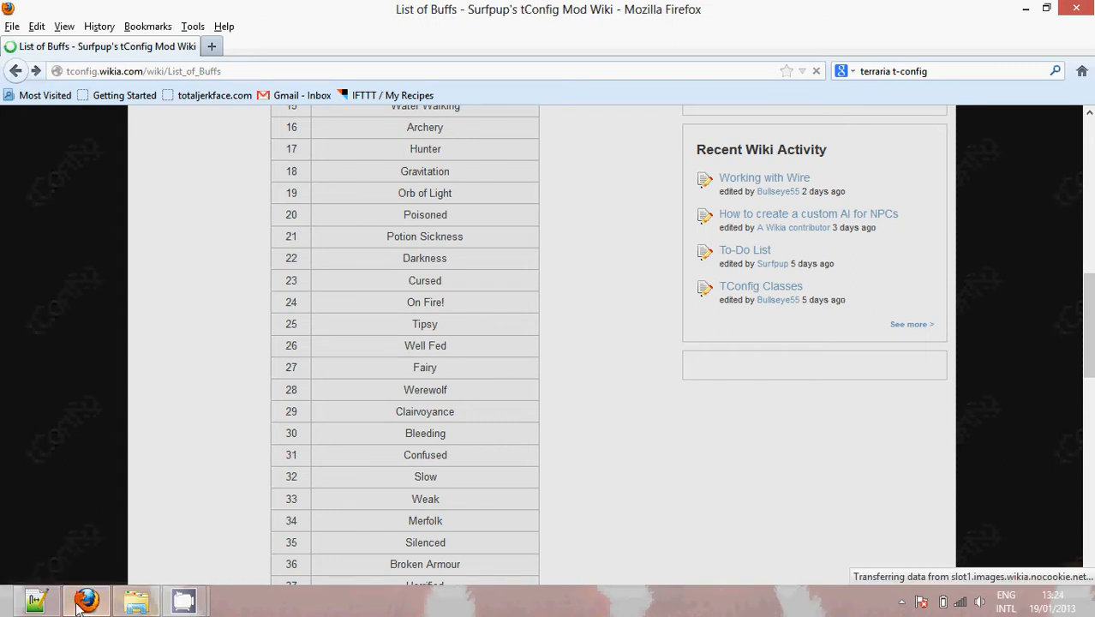
left_click(35, 600)
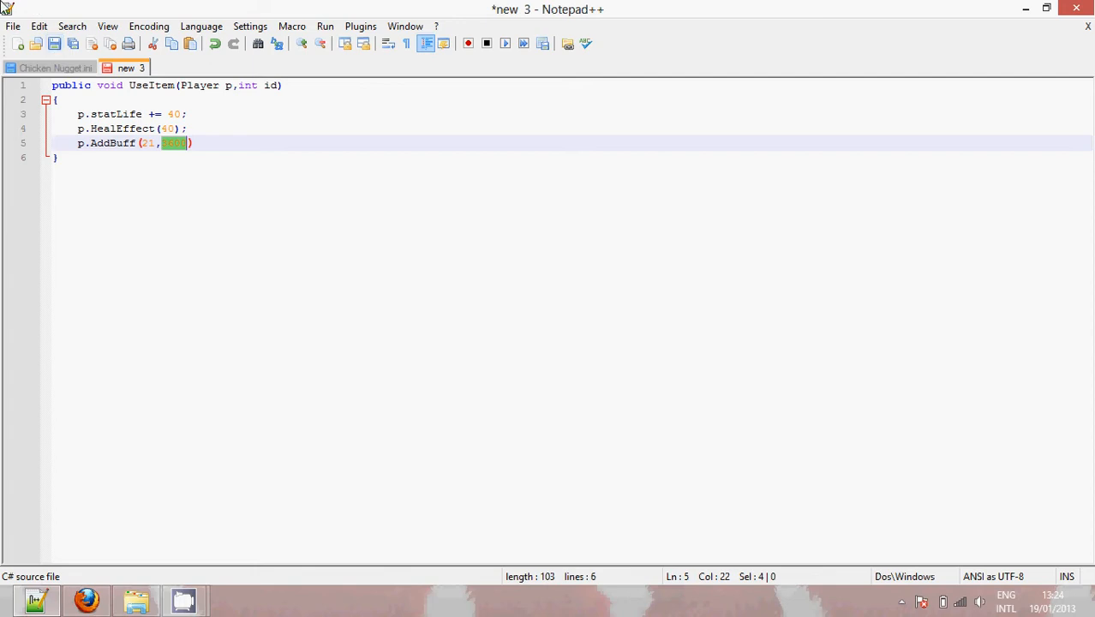
mouse_move(26, 10)
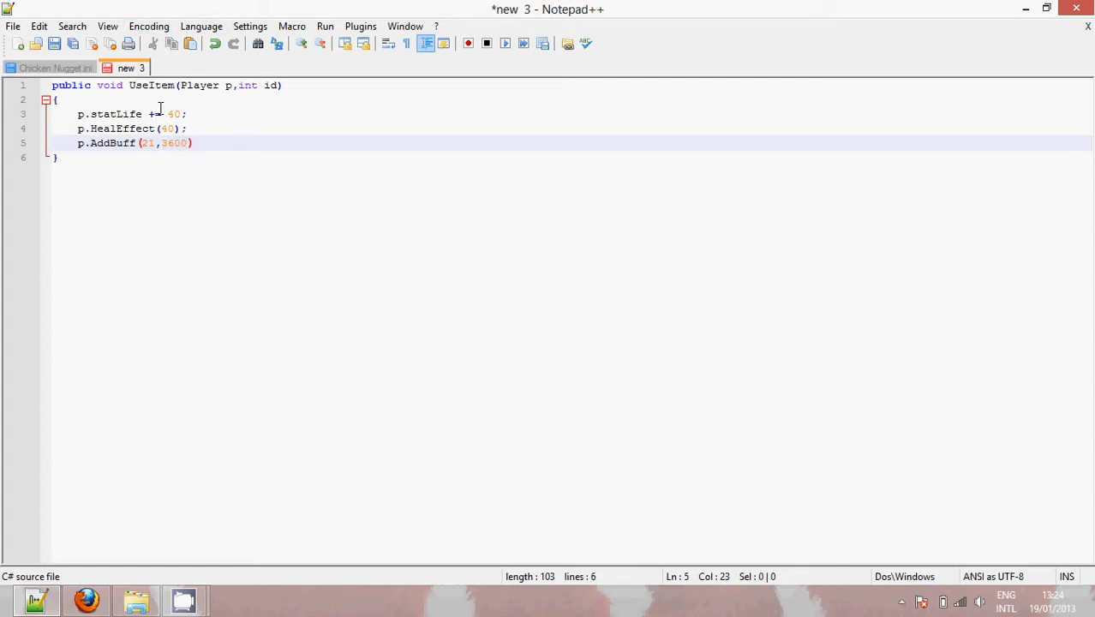
Step: Bring up the Save As dialog for the new UseItem script
key("ctrl+s")
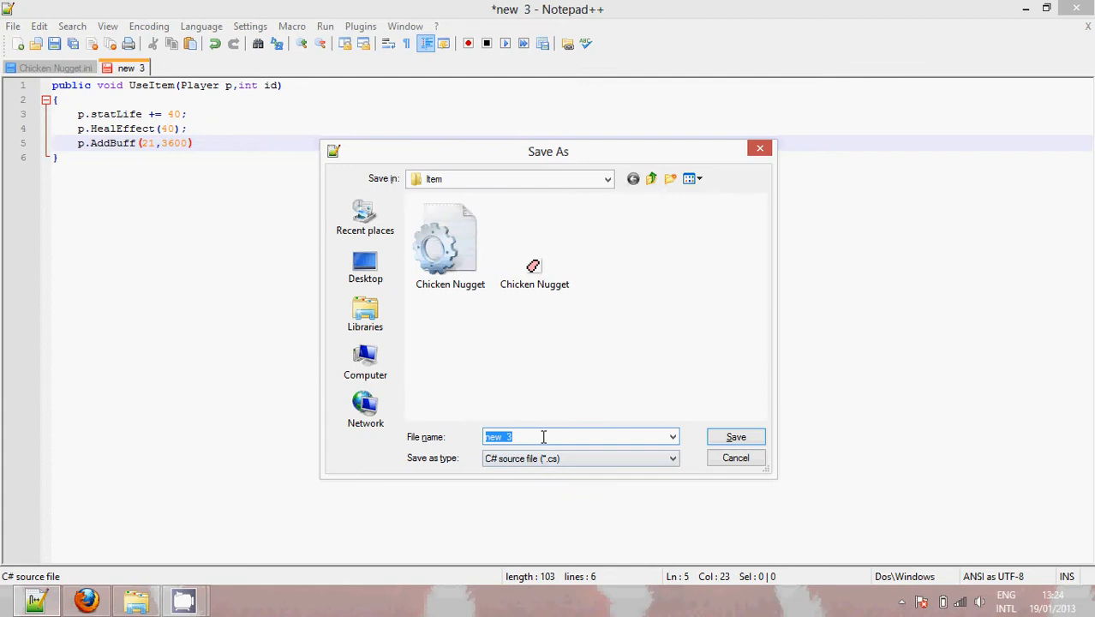
Step: Save the script as CHicken Nugget.cs in the ChickenMod Item folder
type("CHicken Nugget")
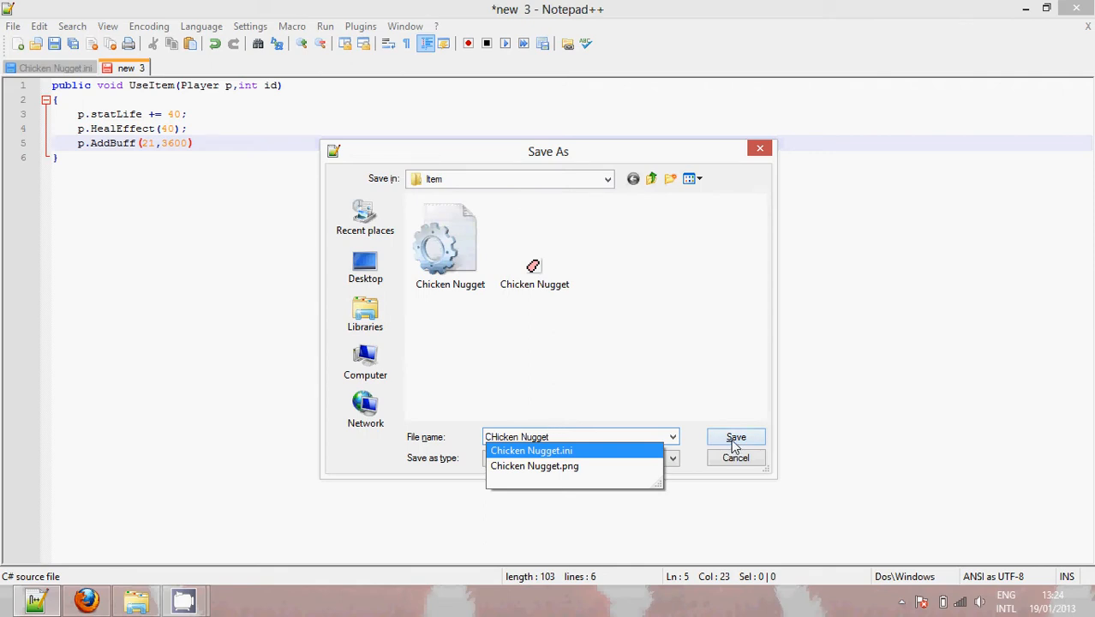
left_click(735, 436)
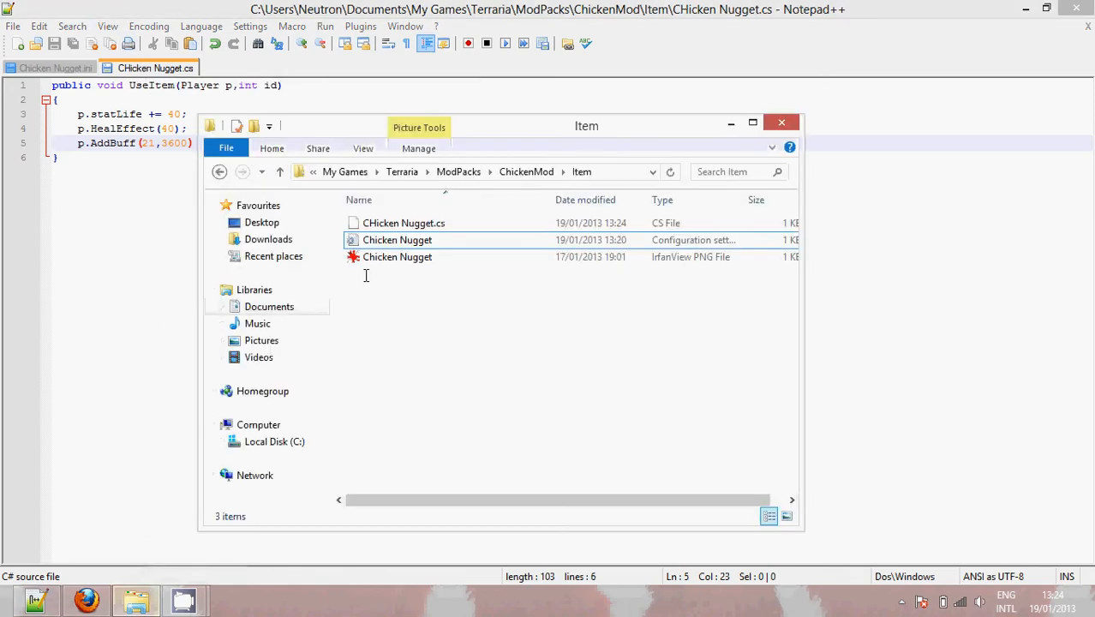
Step: Rename the script file to Chicken Nugget.cs in File Explorer and close the folder window
right_click(377, 223)
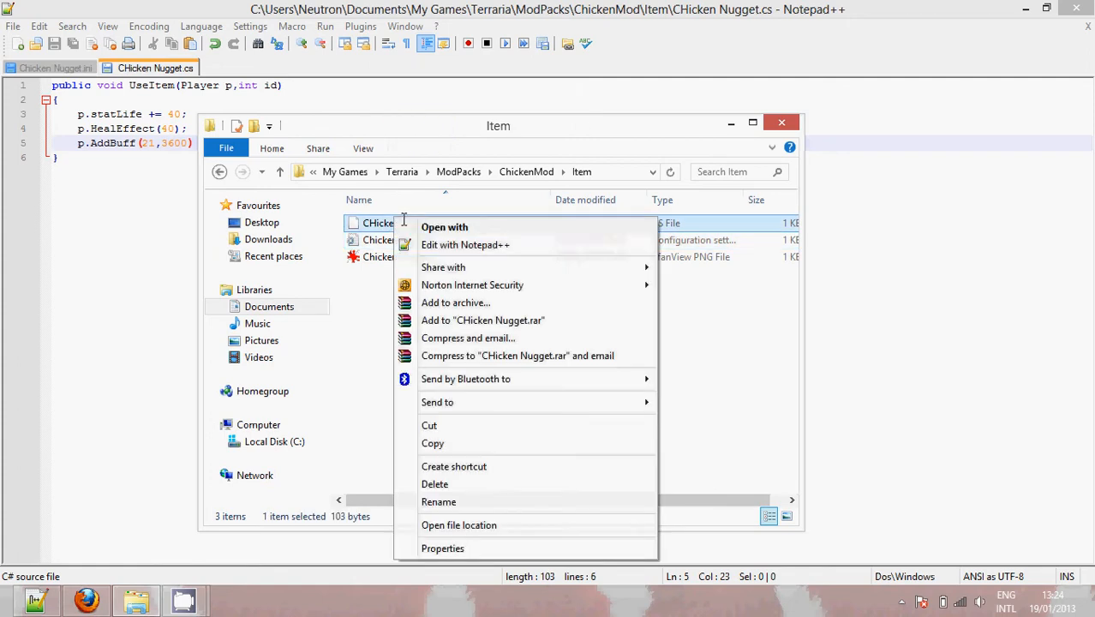
left_click(439, 500)
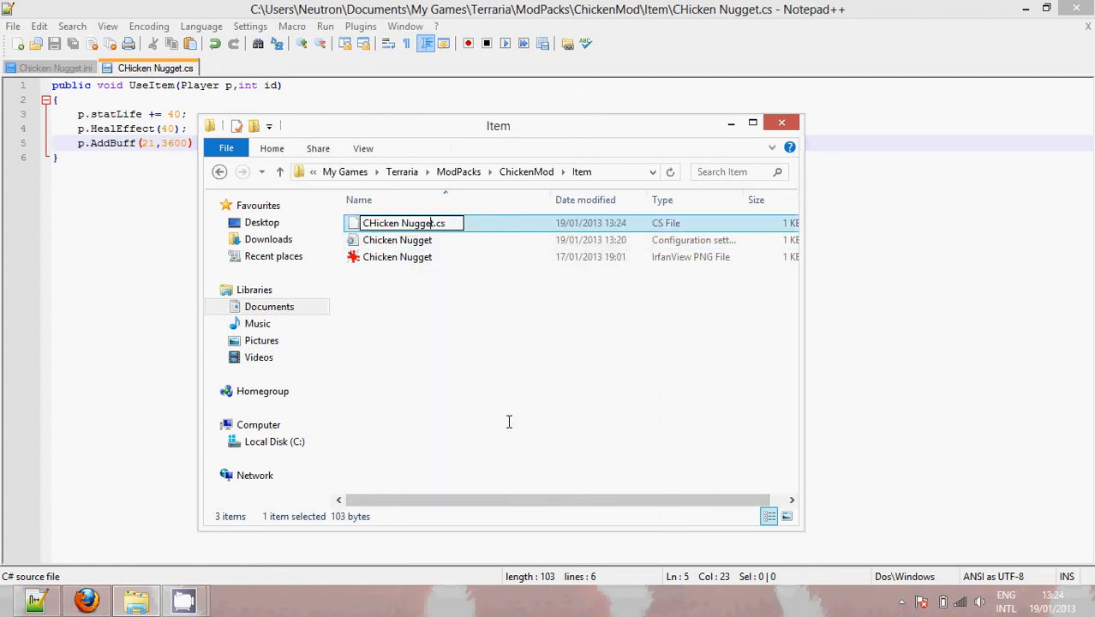
type("Chicken Nugget.cs")
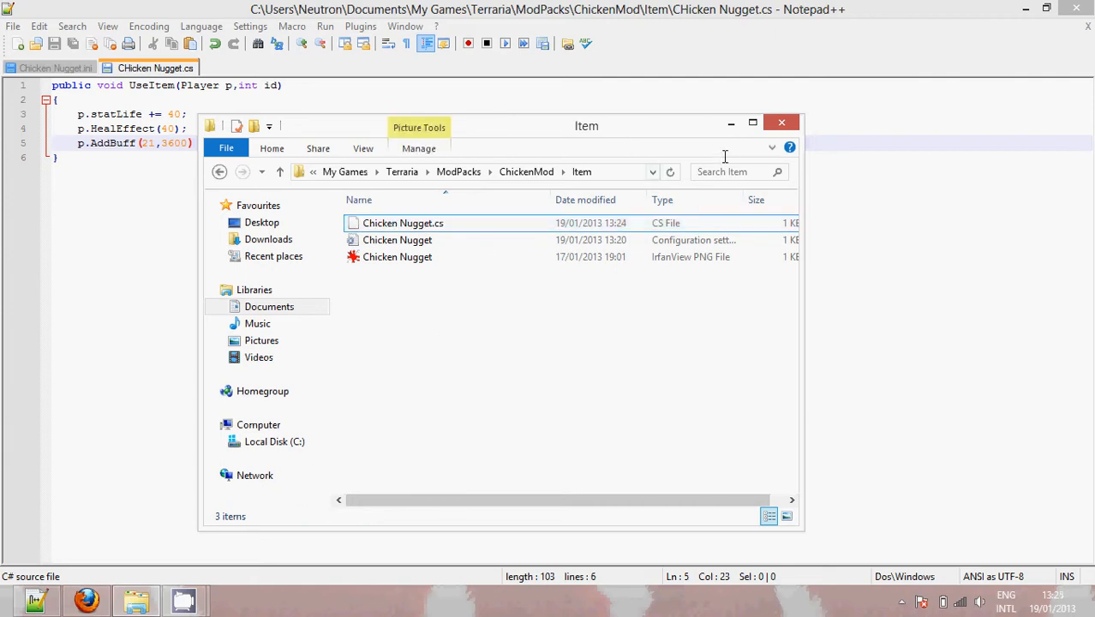
left_click(781, 122)
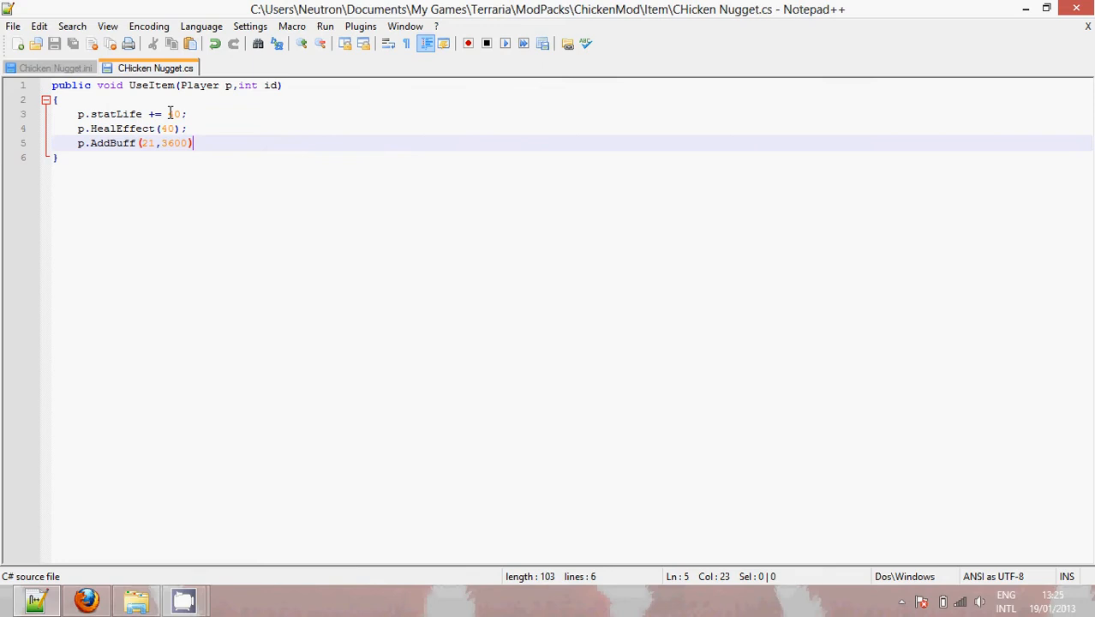
Step: Close the Chicken Nugget.cs tab, leaving Chicken Nugget.ini open
right_click(151, 68)
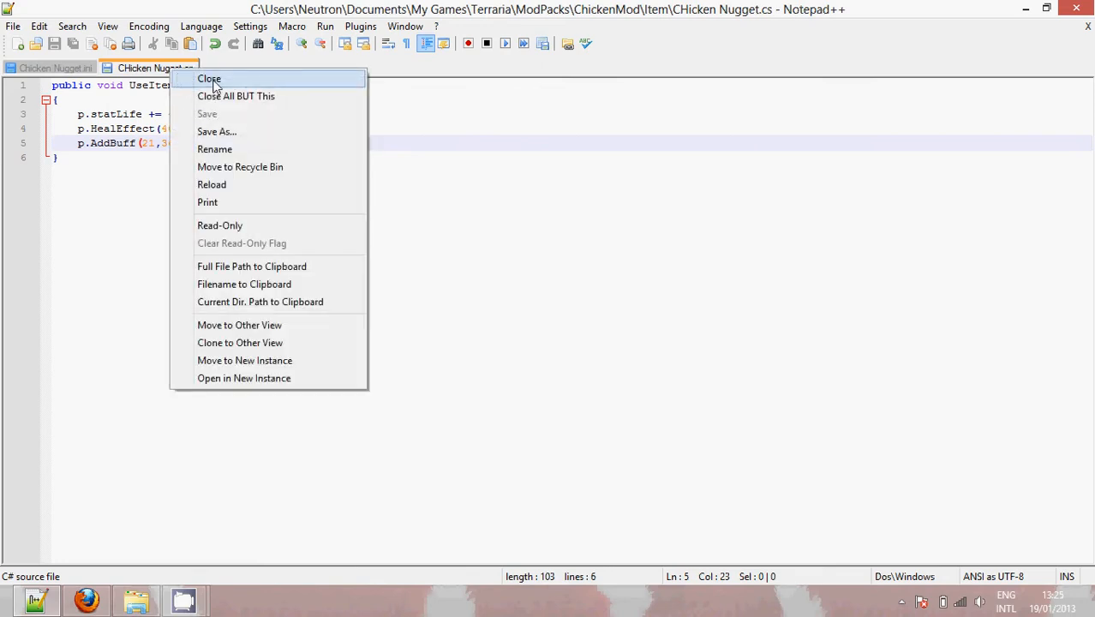
left_click(209, 79)
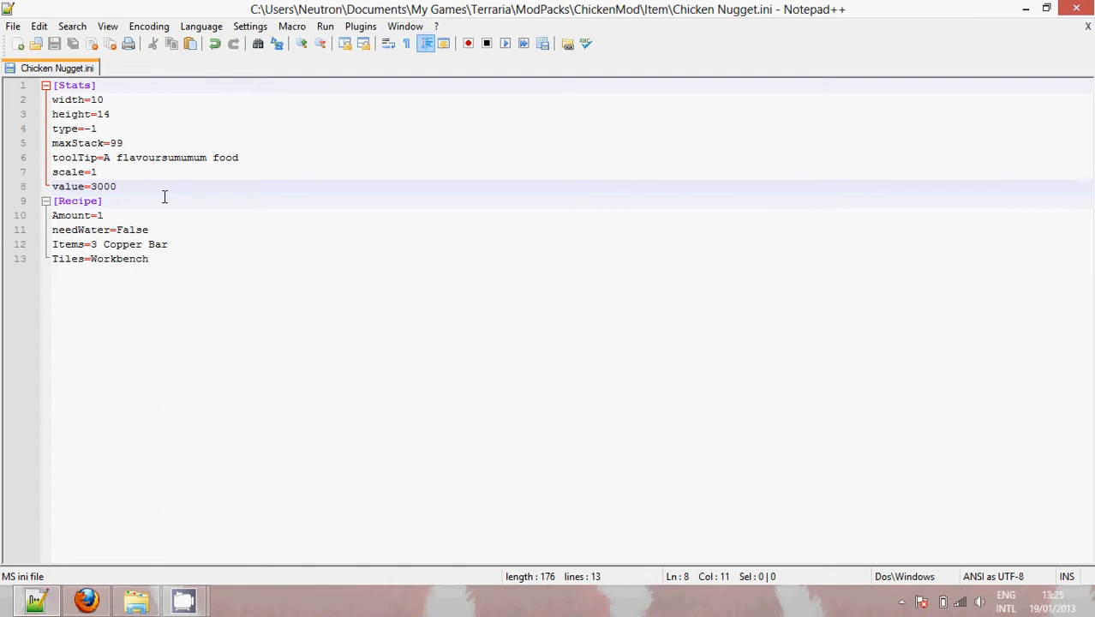
Step: Add consumable=True, useStyle=1, useAnimation=15, useTime=15 to the ini, save, and minimise Notepad++
type("consumable=True")
type("useTime=15")
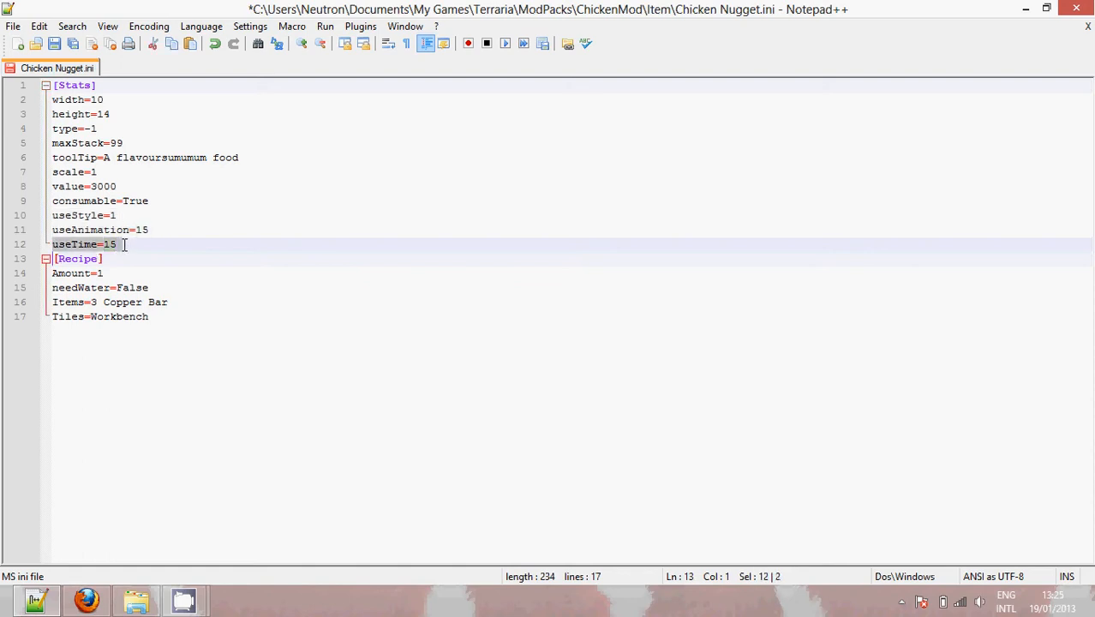
left_click(151, 216)
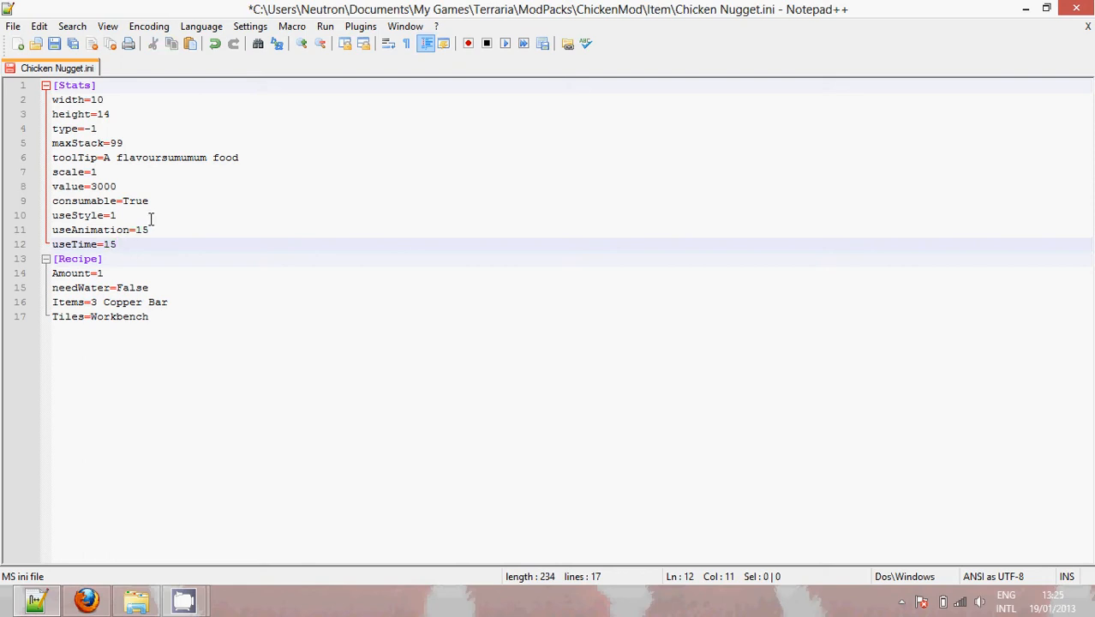
left_click(147, 230)
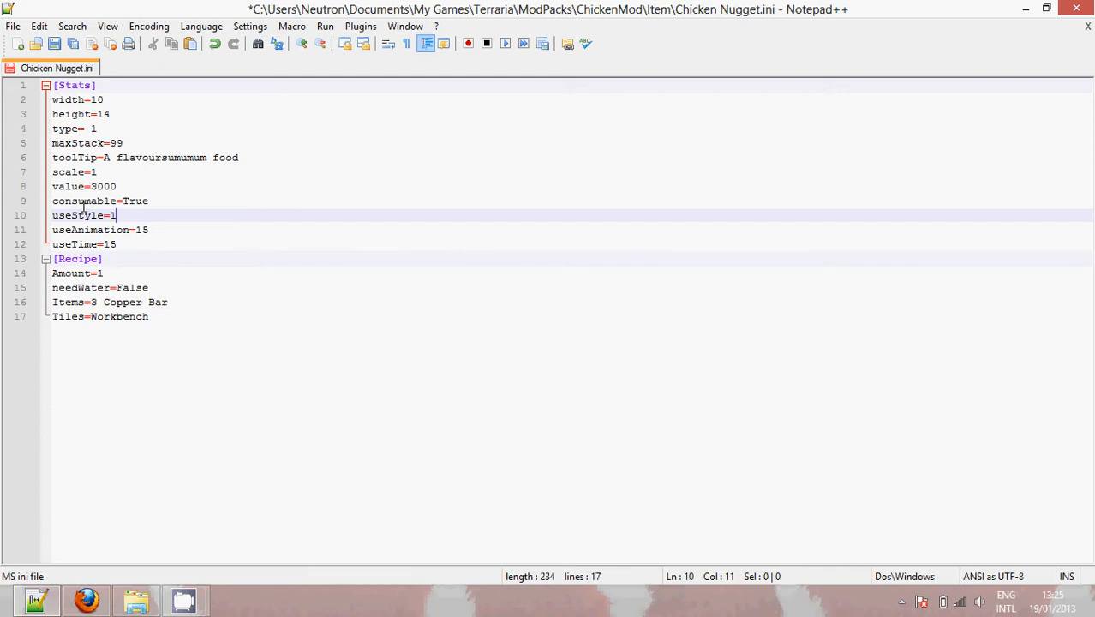
mouse_move(117, 483)
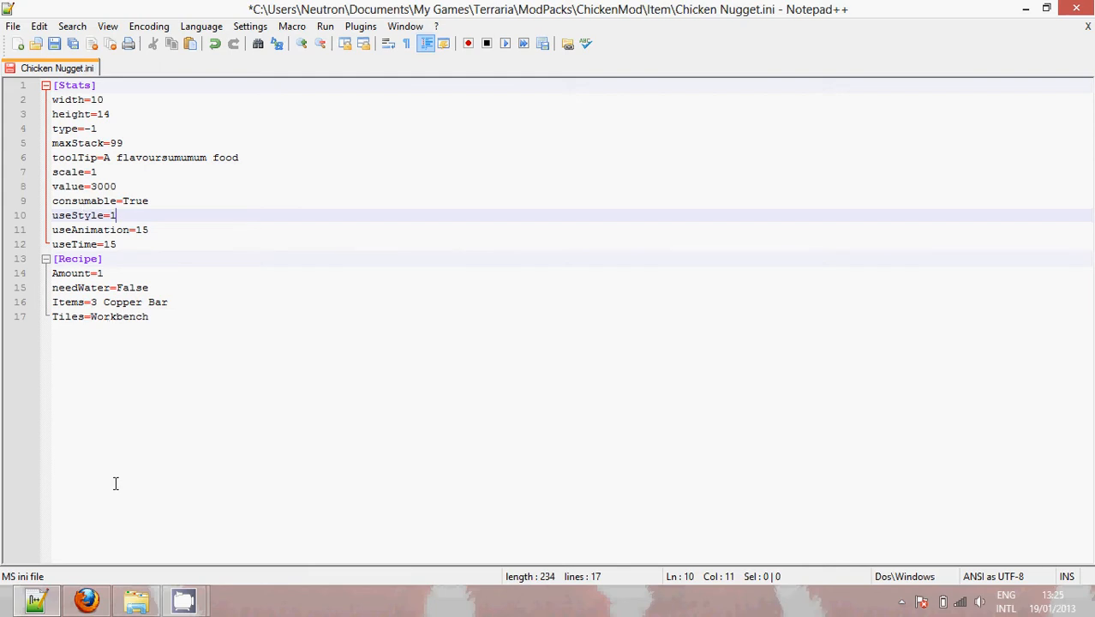
key("Ctrl+s")
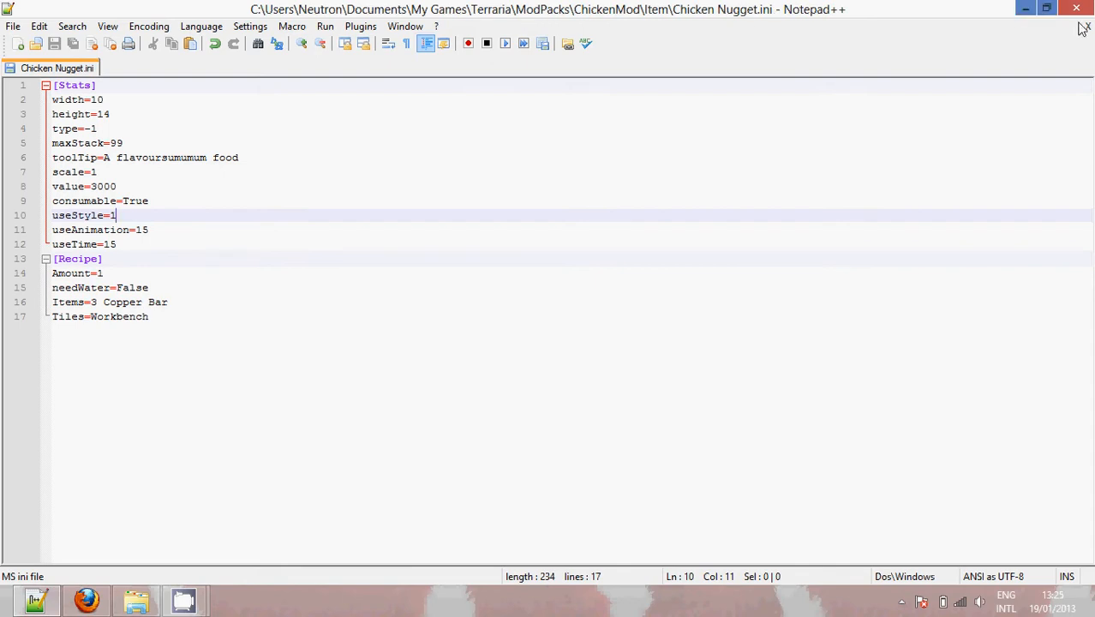
left_click(84, 593)
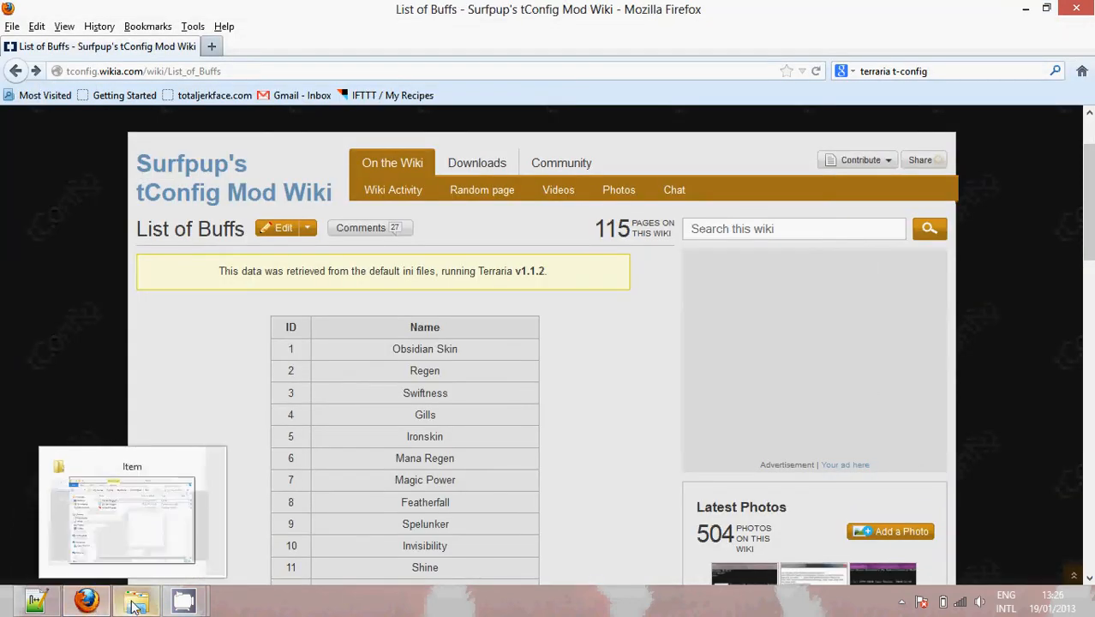
Step: Build ChickenMod in ModPack Builder, which fails on a missing semicolon in Chicken Nugget.cs
left_click(136, 600)
type("1")
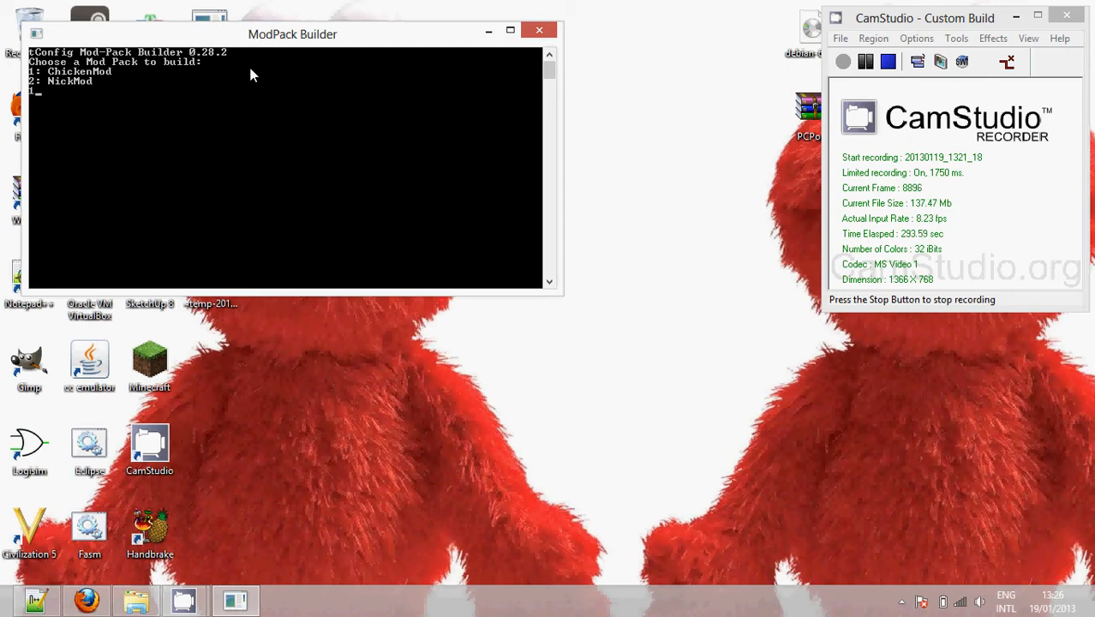
key("enter")
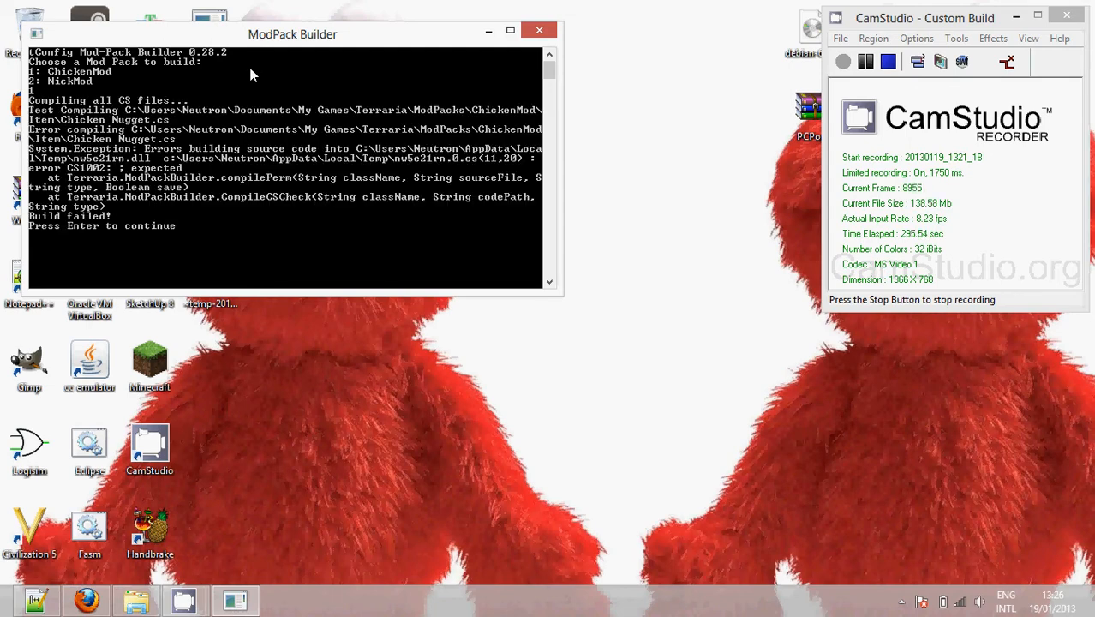
key("enter")
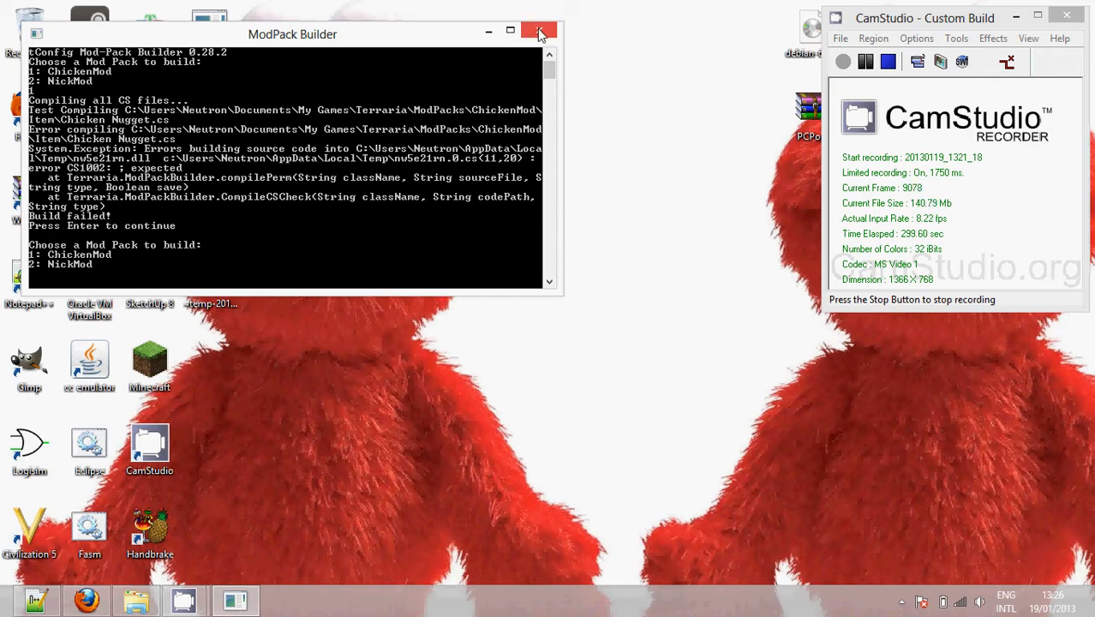
left_click(540, 31)
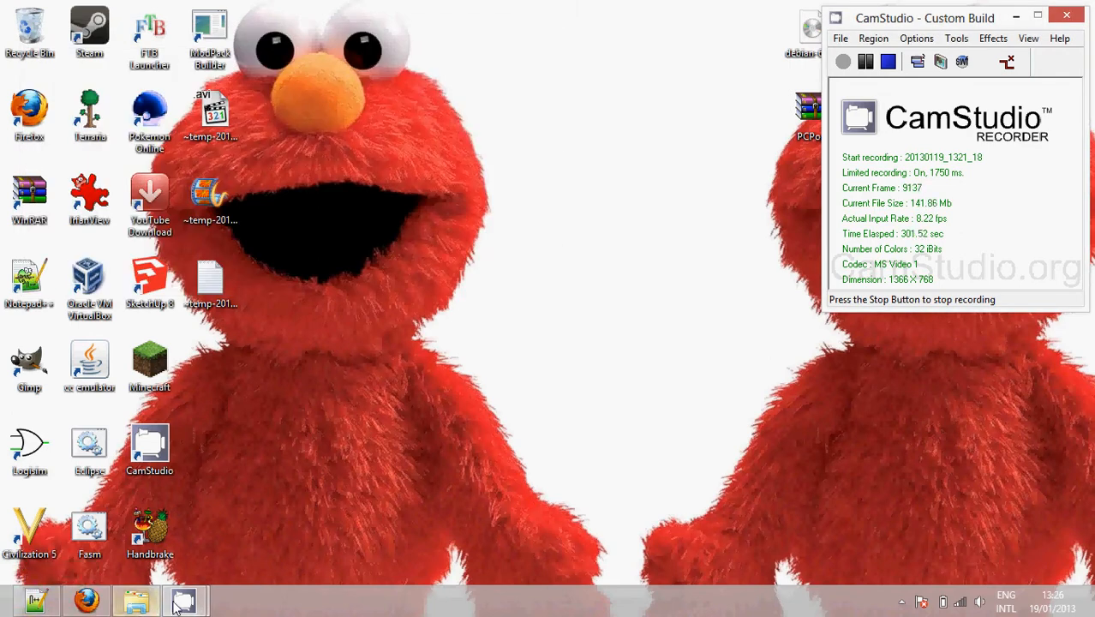
Step: Reopen Chicken Nugget.cs from the Item folder for editing
left_click(173, 596)
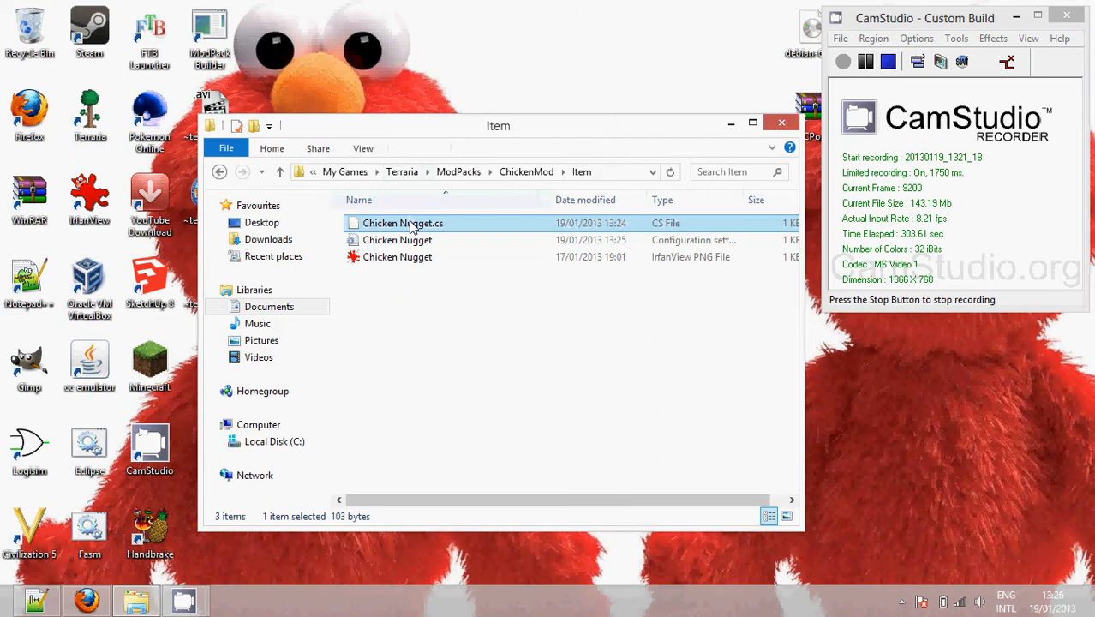
double_click(403, 223)
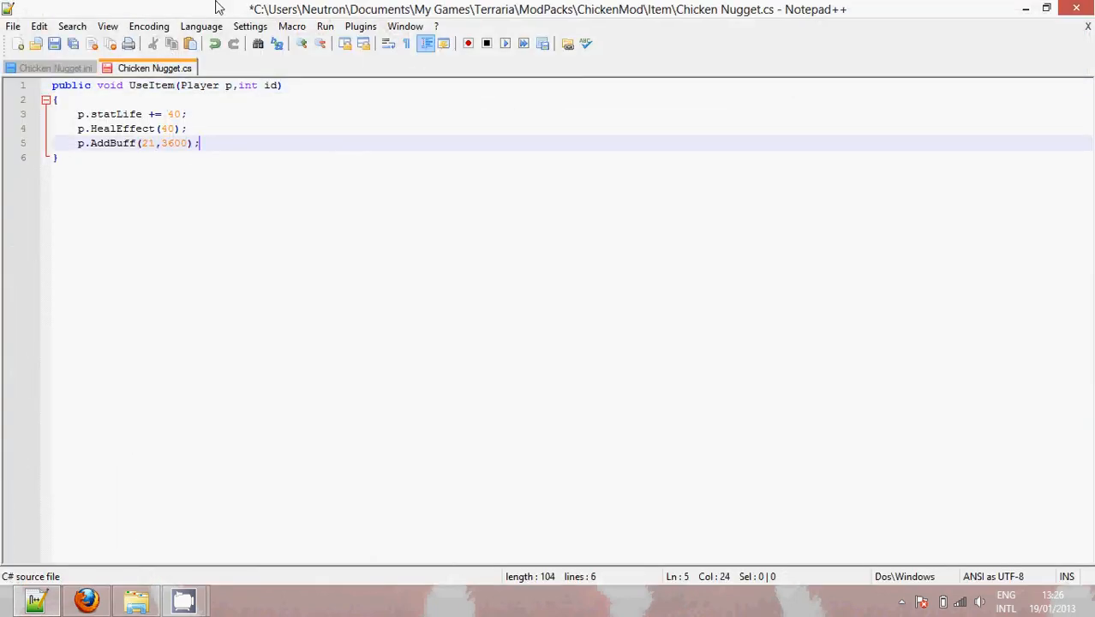
Step: Save Chicken Nugget.cs with the semicolon added after p.AddBuff(20,3600)
key("ctrl+s")
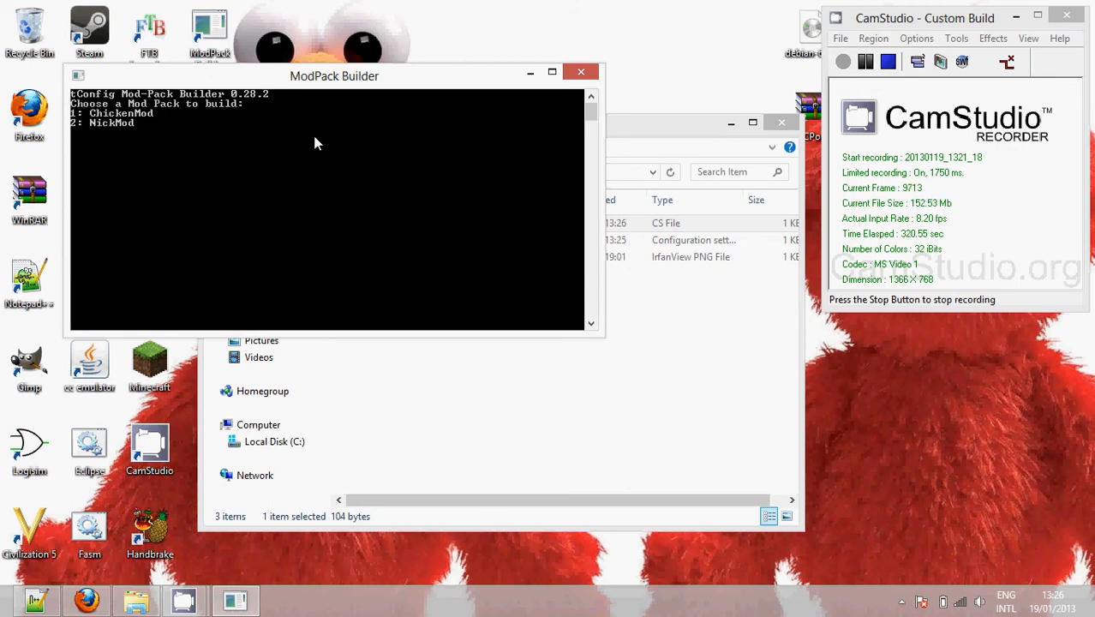
Step: Choose option 1 to rebuild ChickenMod and move on to the tConfig Game Launcher
type("1")
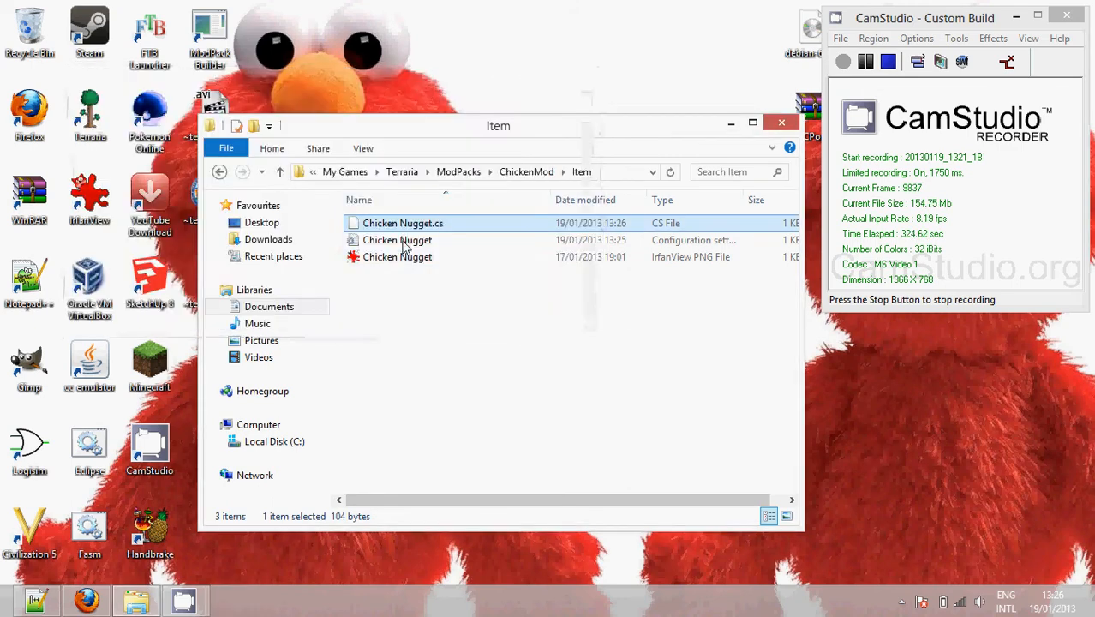
left_click(220, 171)
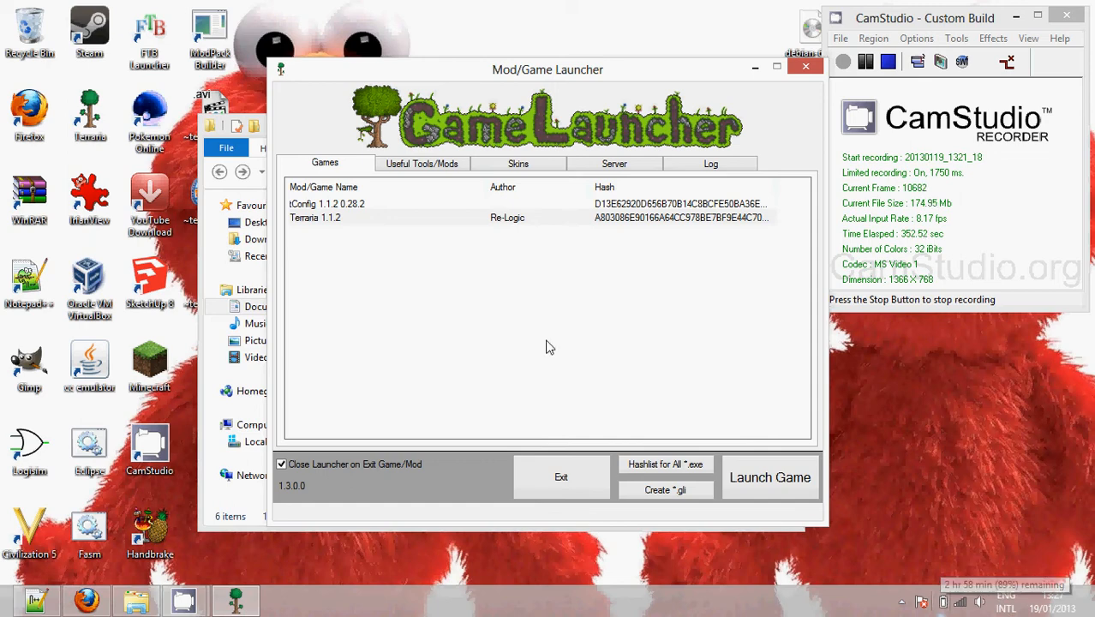
mouse_move(624, 405)
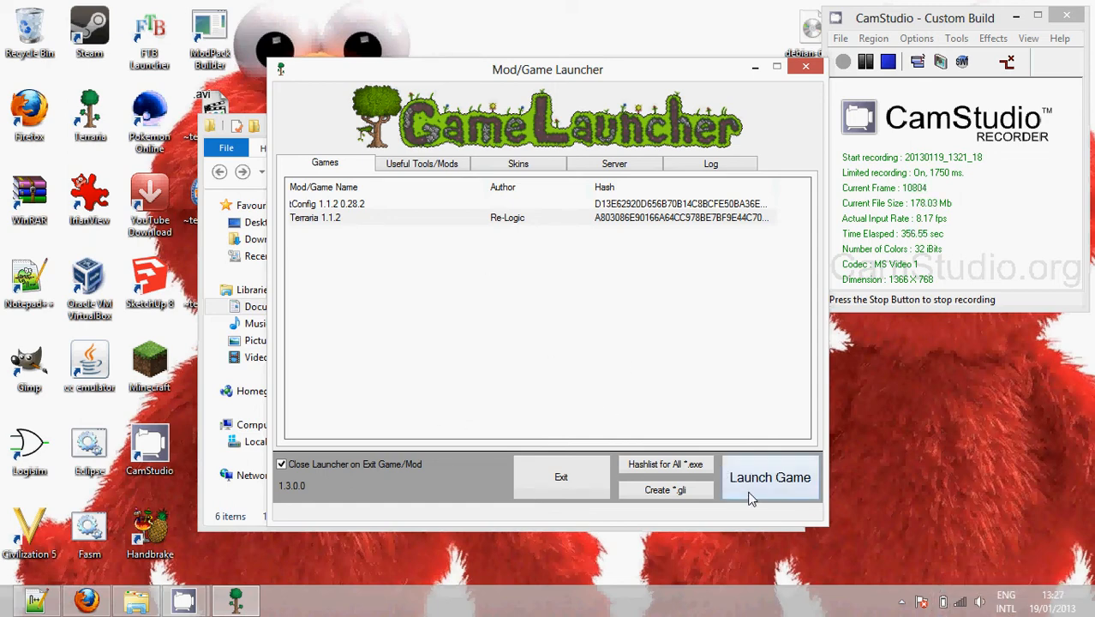
Step: Launch the modded Terraria game from the Games tab
left_click(771, 477)
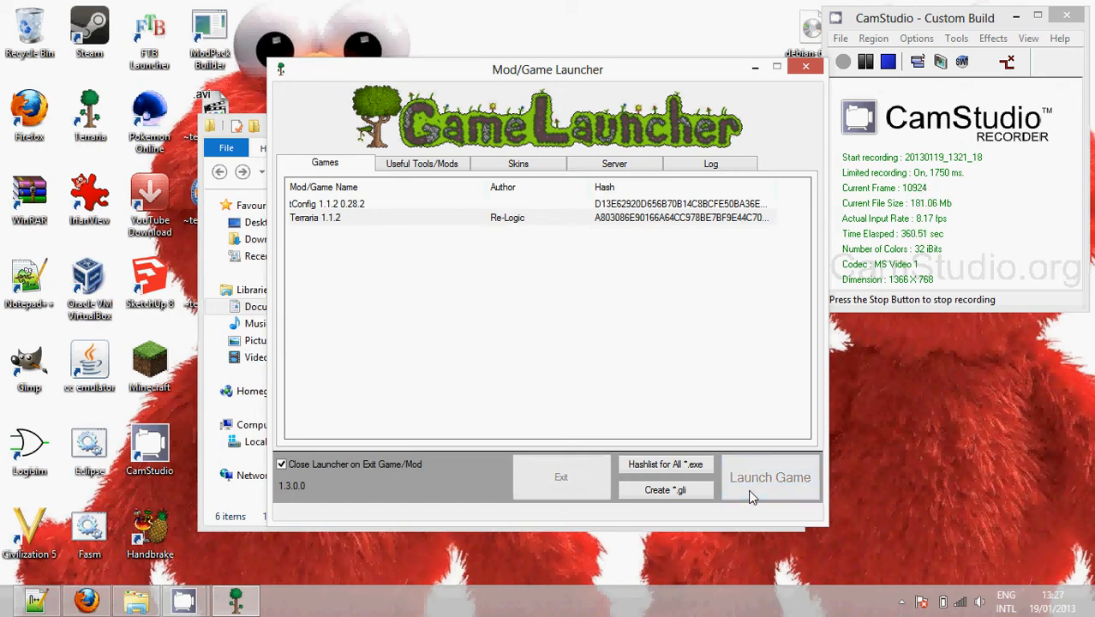
left_click(772, 476)
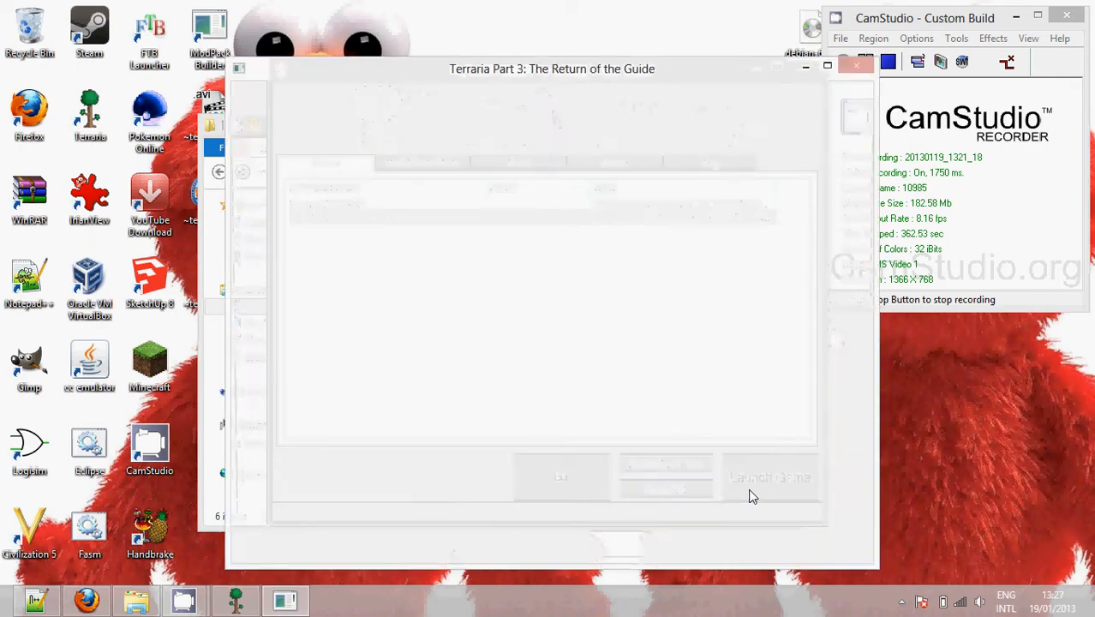
Step: Load the Digger T' Blocks world, take the Chicken Nuggets into the hotbar and check their food tooltip
left_click(770, 477)
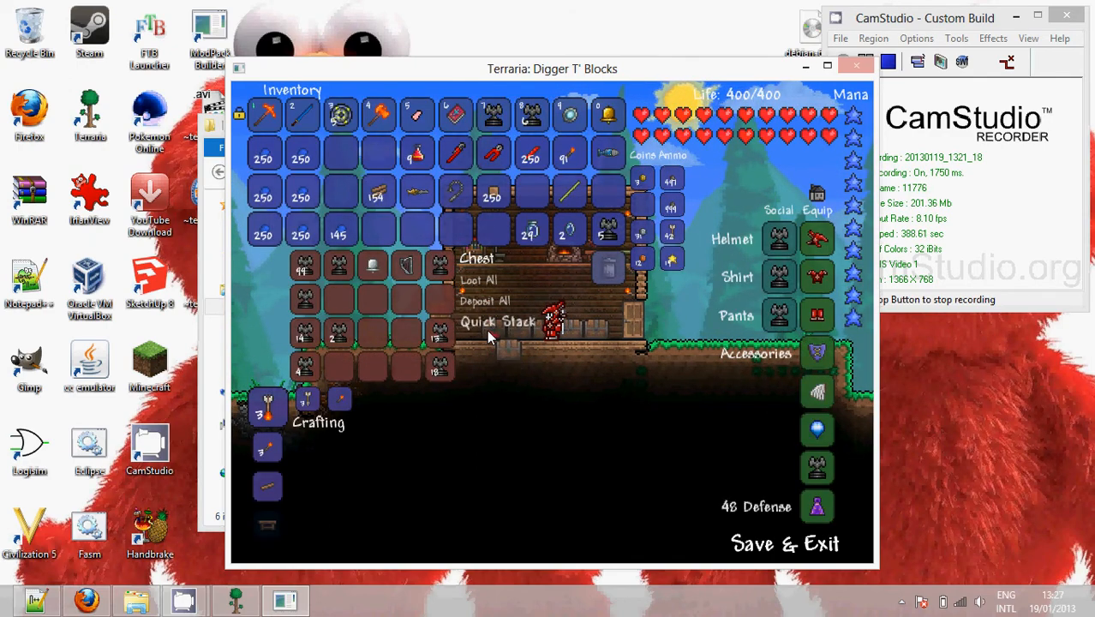
left_click(494, 322)
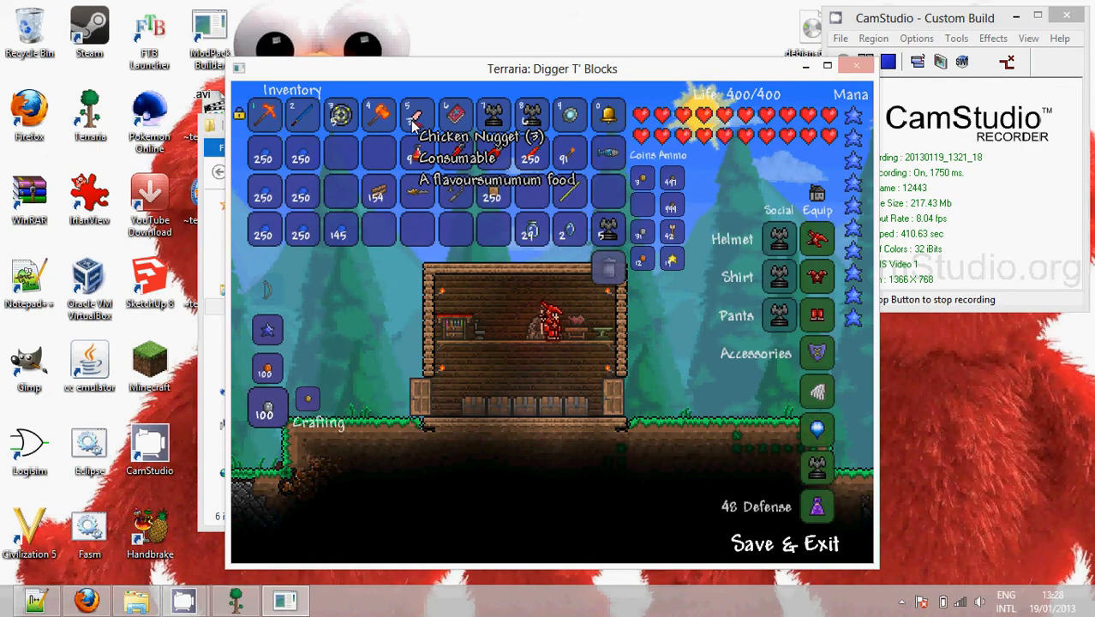
mouse_move(755, 80)
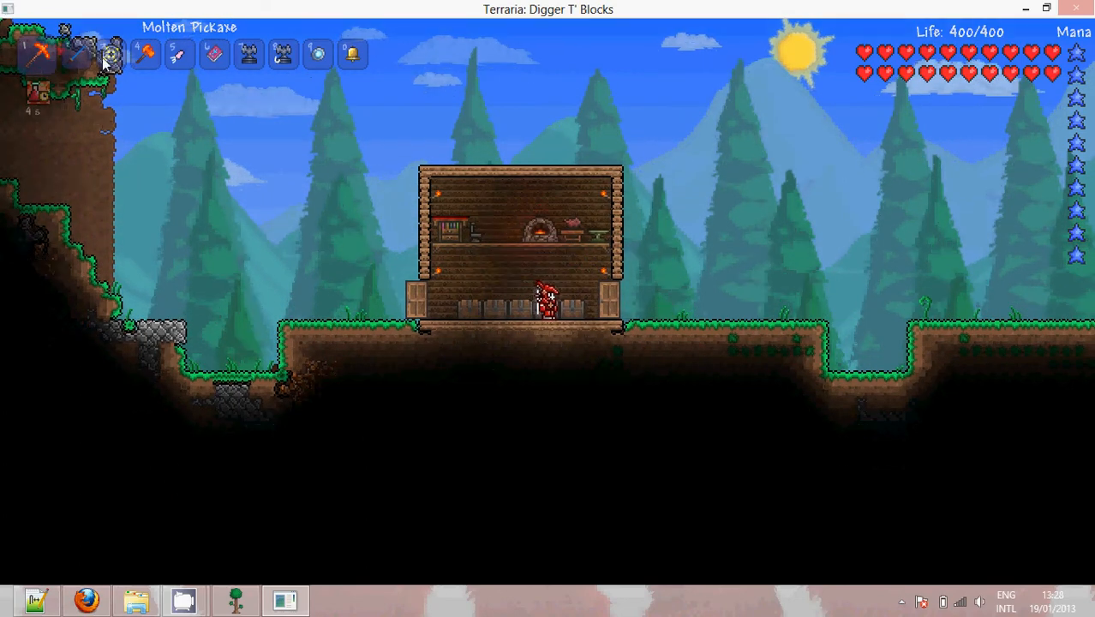
key("esc")
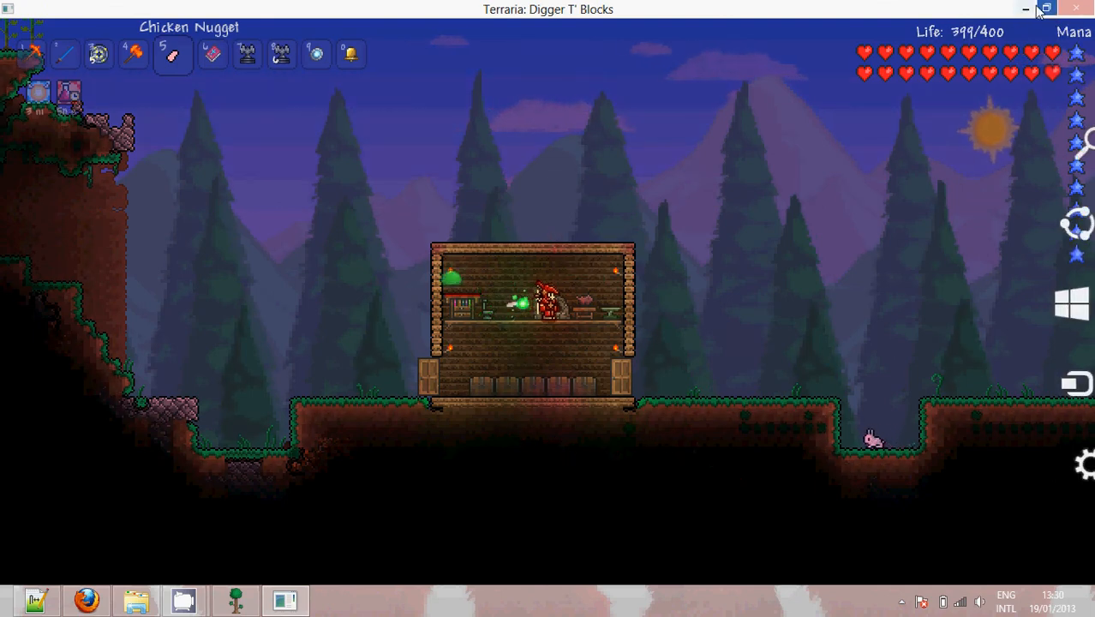
mouse_move(1024, 8)
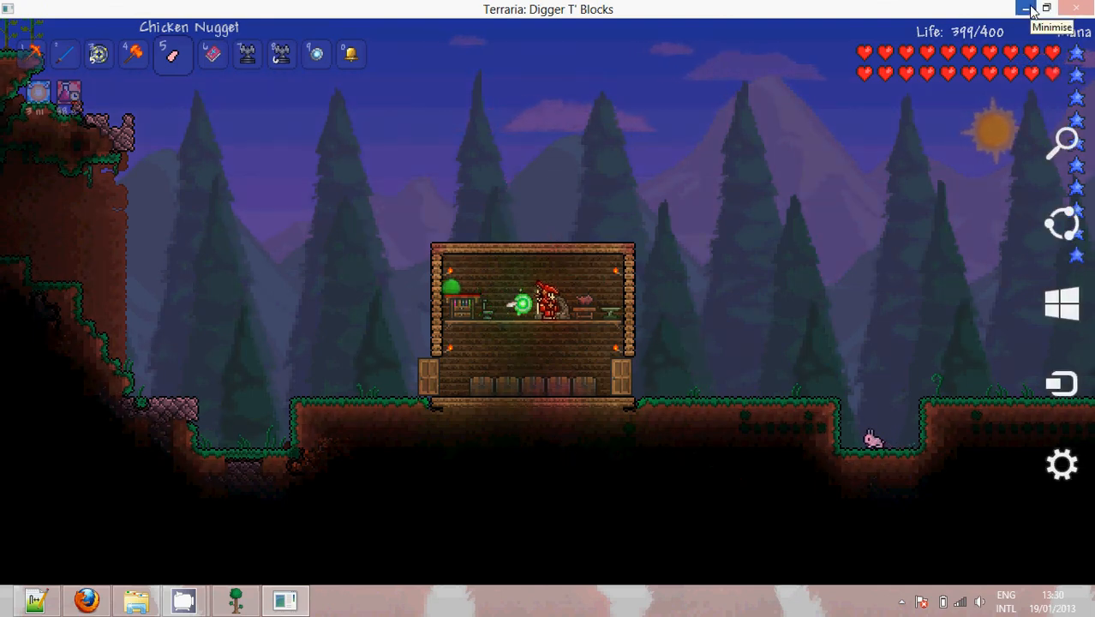